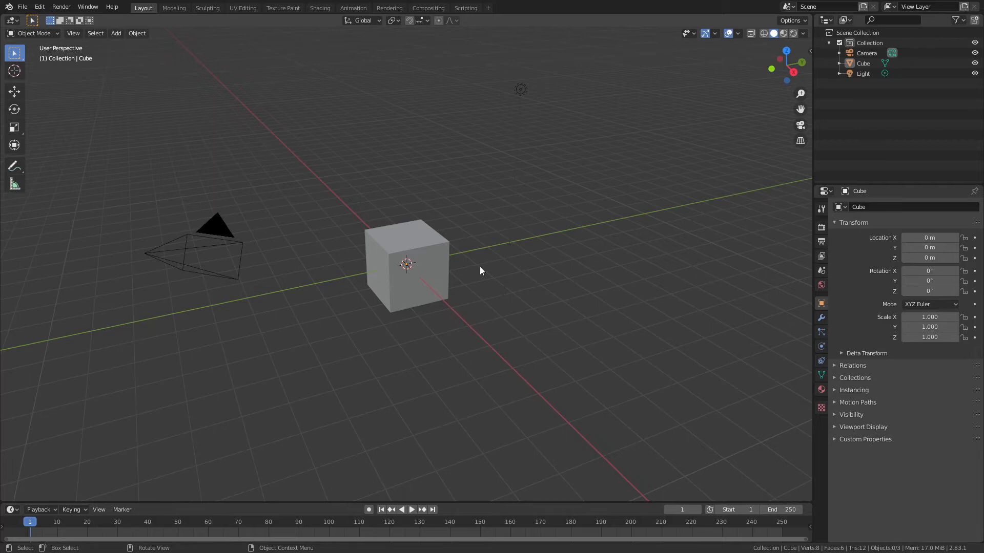
Select the default cube and scale it wider and deeper along X and Y.
click(431, 271)
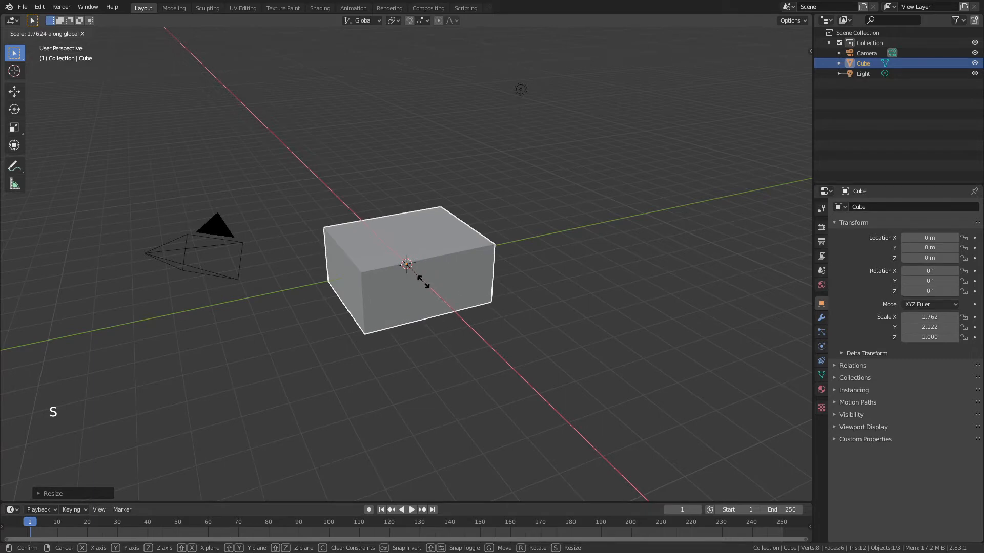
scroll(up, 3)
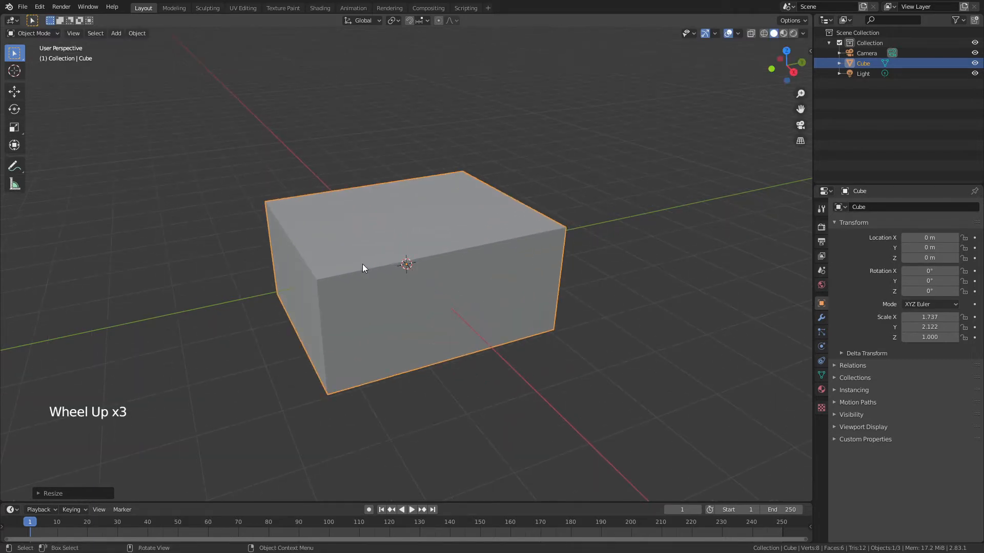
Apply the block's scale so its transforms are baked in.
key(ctrl+a)
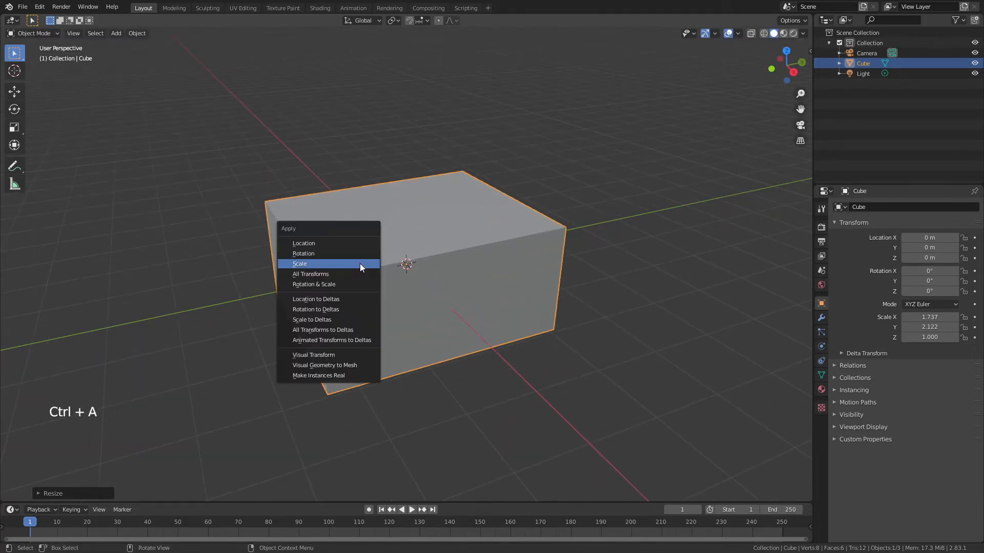
click(300, 263)
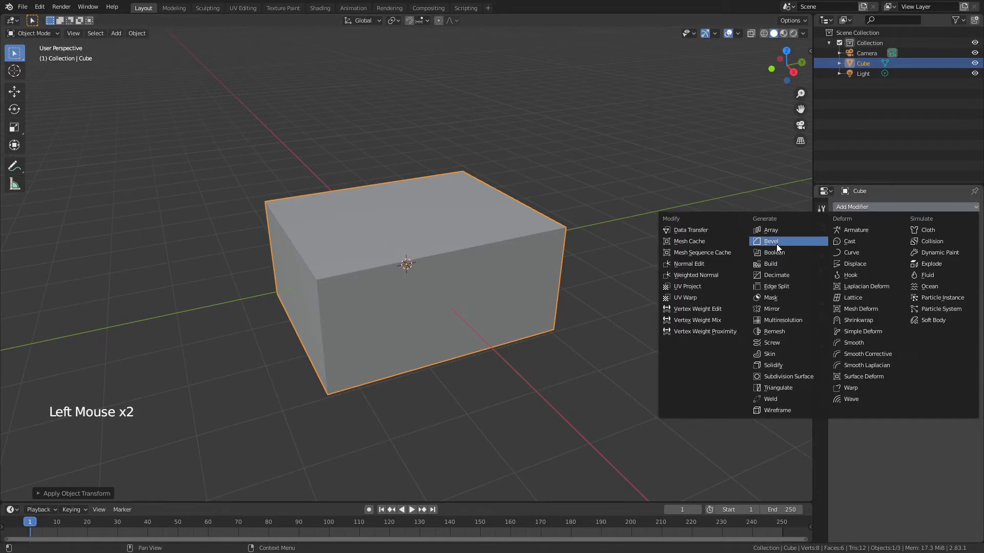
Add a Bevel modifier (0.02 m, 2 segments, angle limit) and a Subdivision Surface modifier.
click(770, 242)
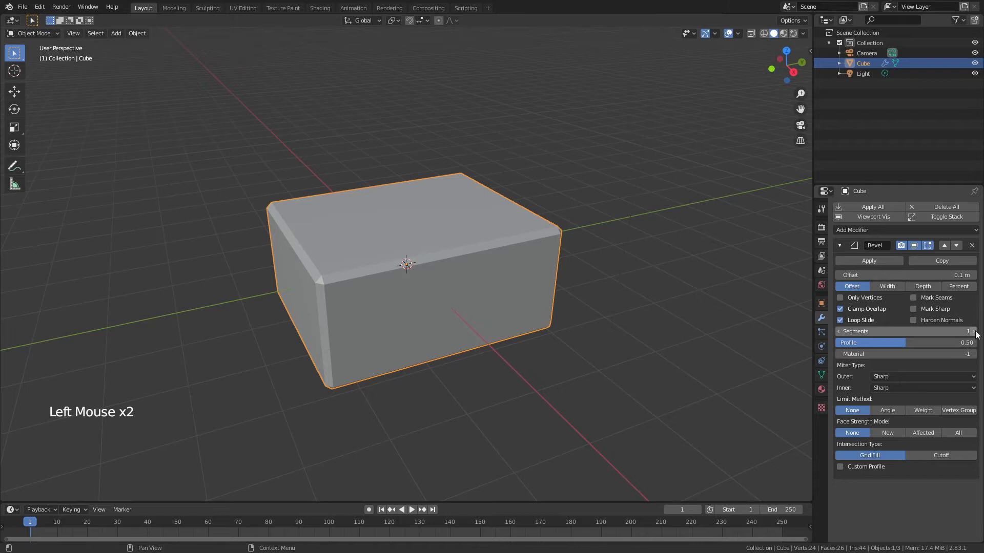
click(887, 410)
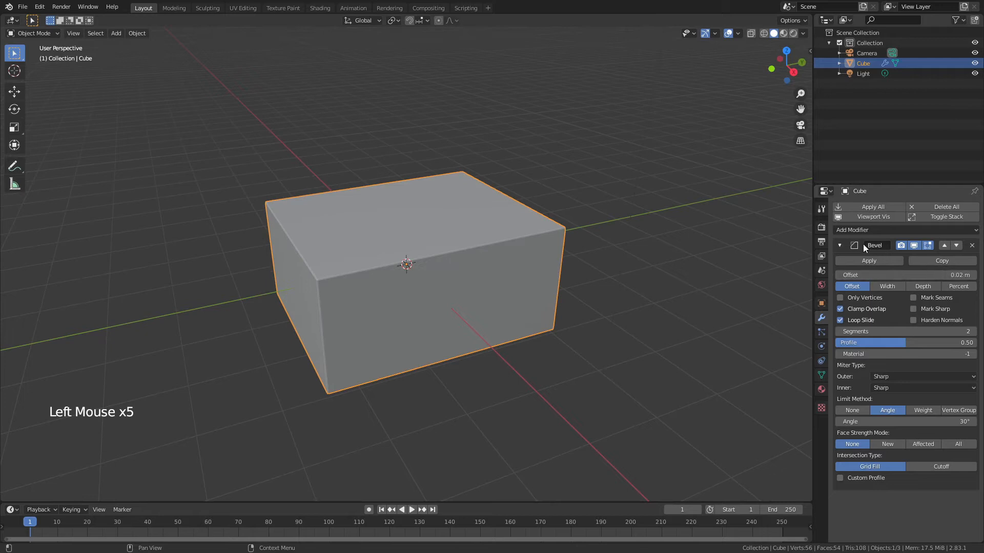
click(878, 230)
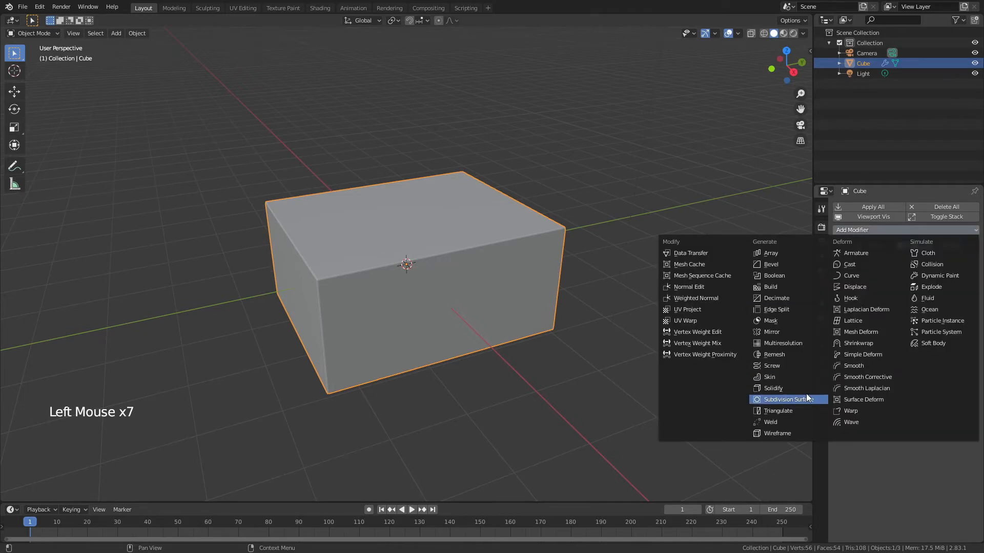
click(786, 400)
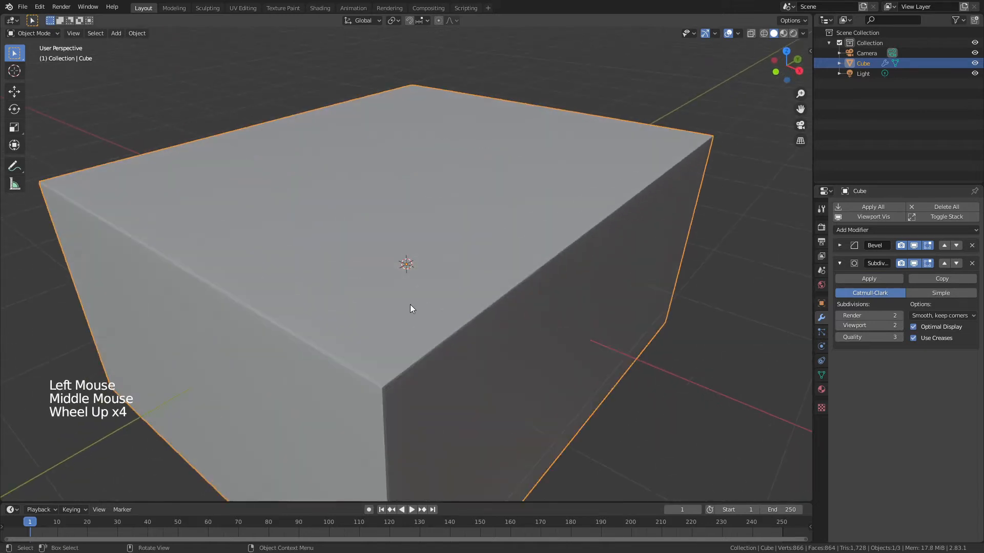
right_click(411, 308)
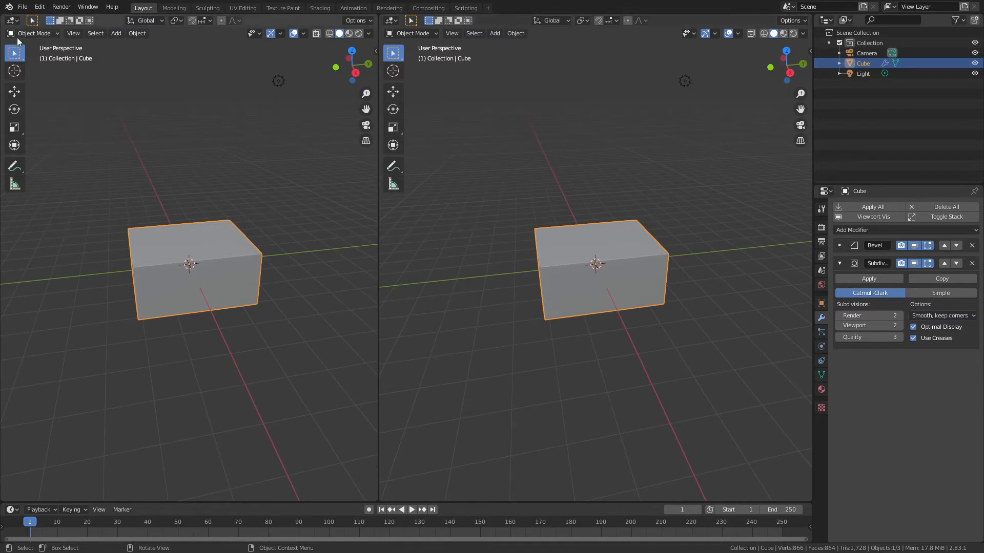
Switch the left area to the Shader Editor and create a new blue base-colour material.
click(10, 19)
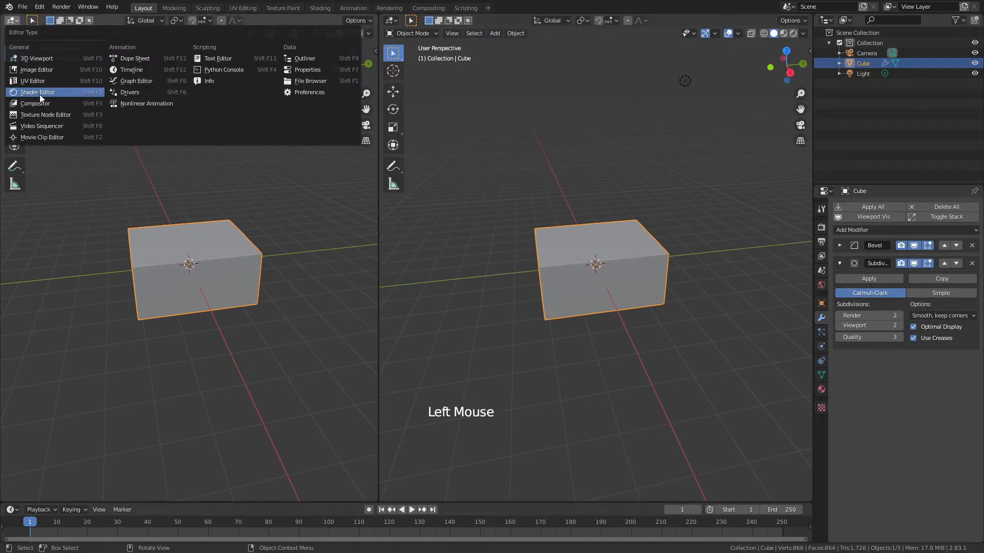
click(37, 93)
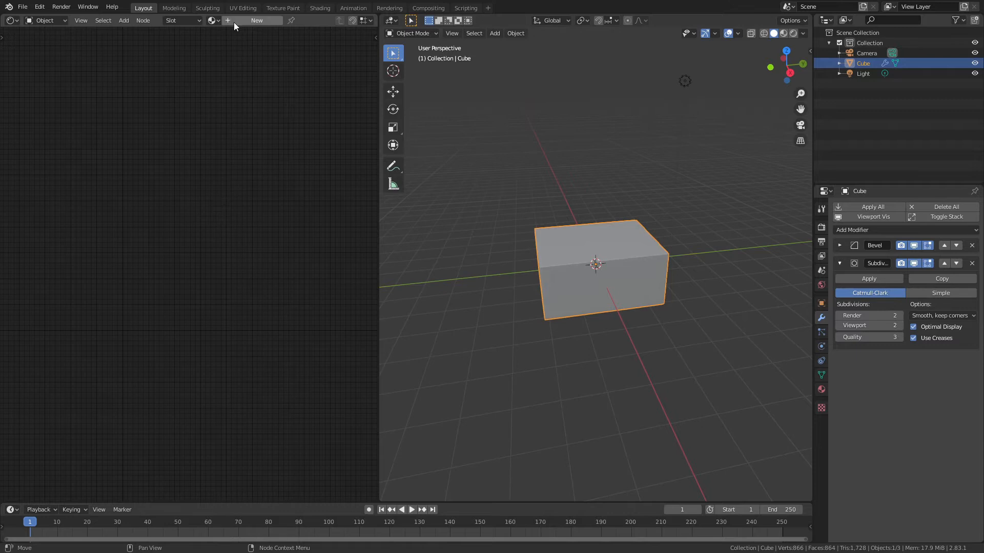
click(256, 20)
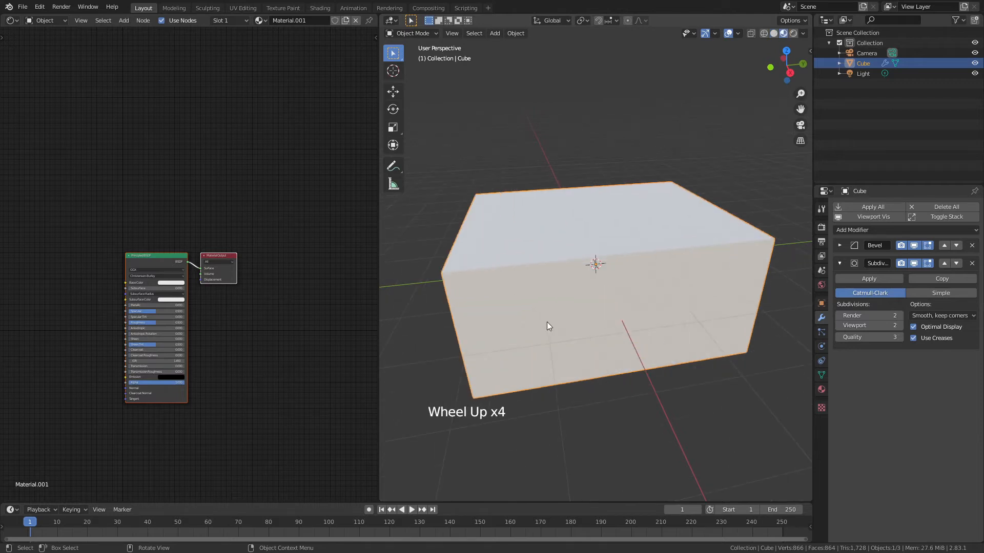
click(239, 249)
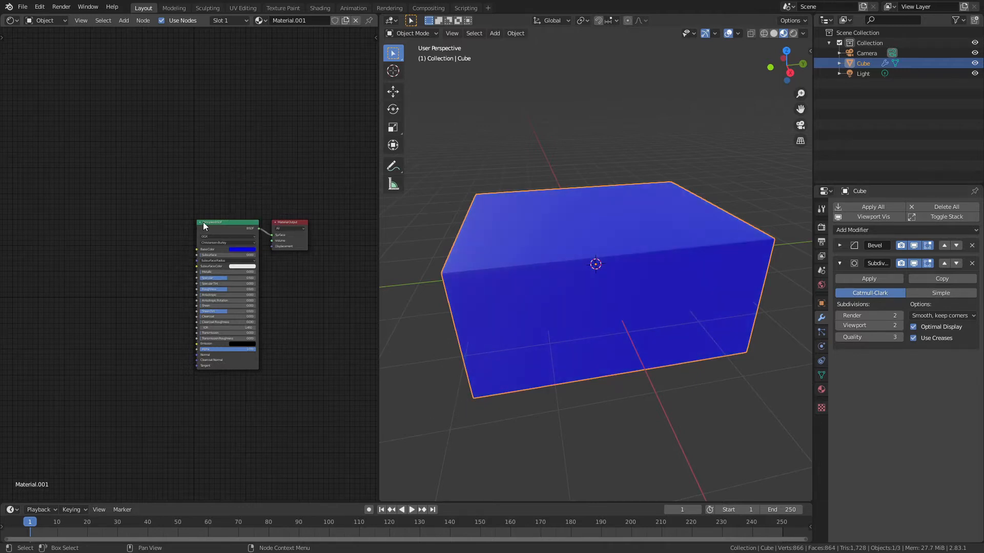
drag(228, 223, 188, 296)
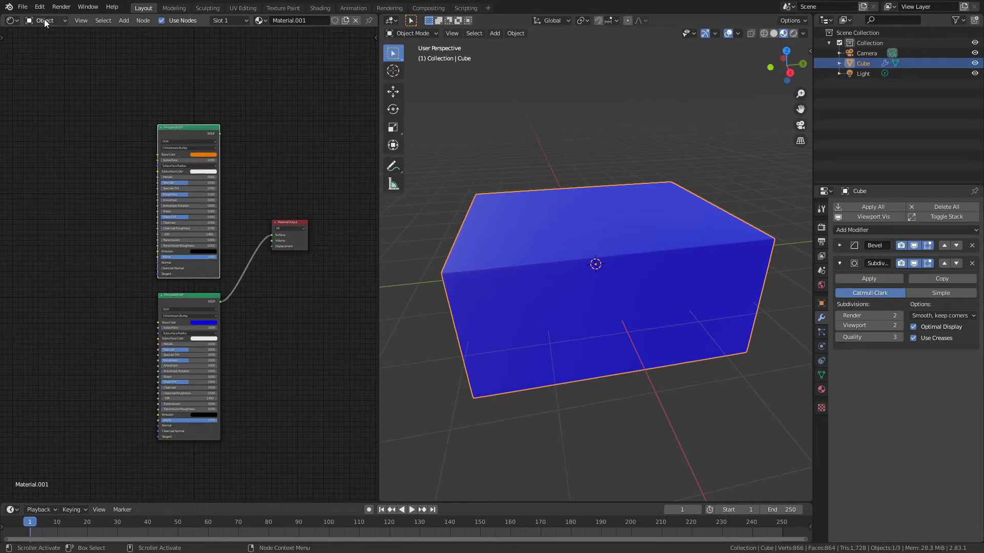
click(39, 7)
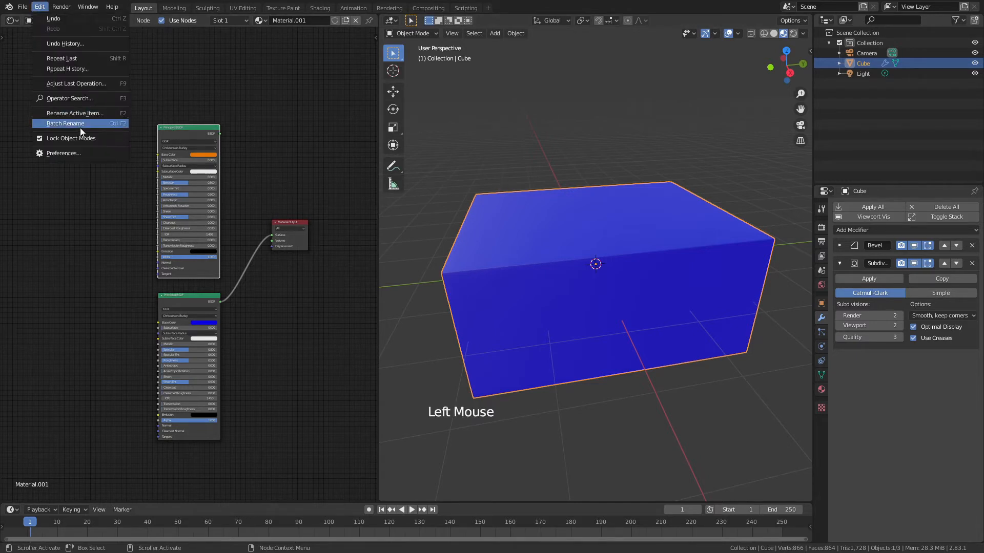
click(63, 152)
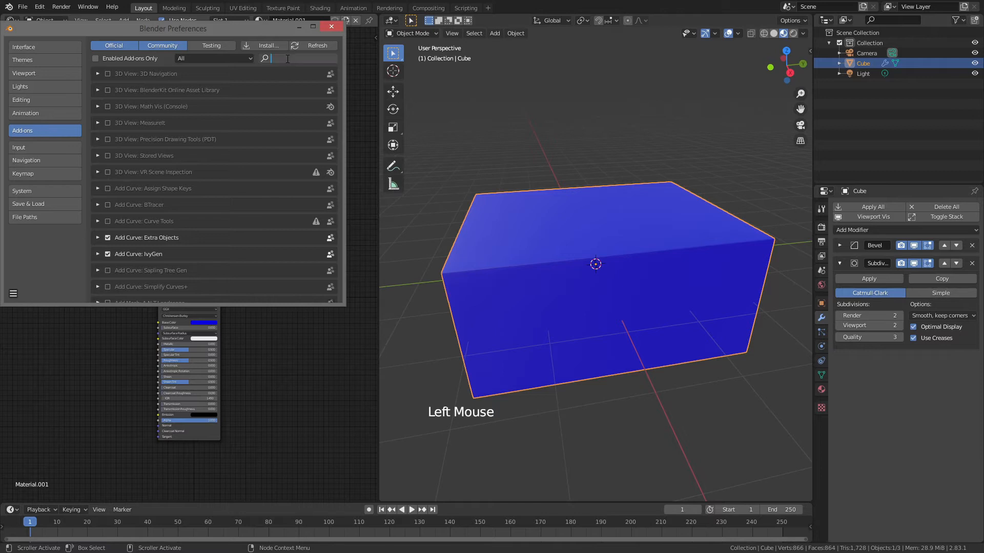
text(node)
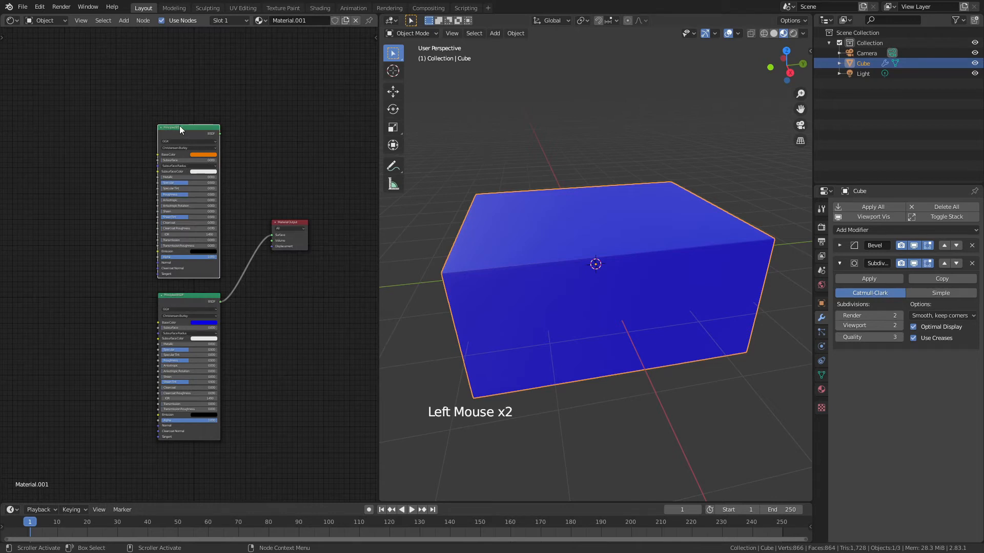
Attach texture coordinates to the shader and swap the image texture for a Musgrave texture driving the mix.
key(shift)
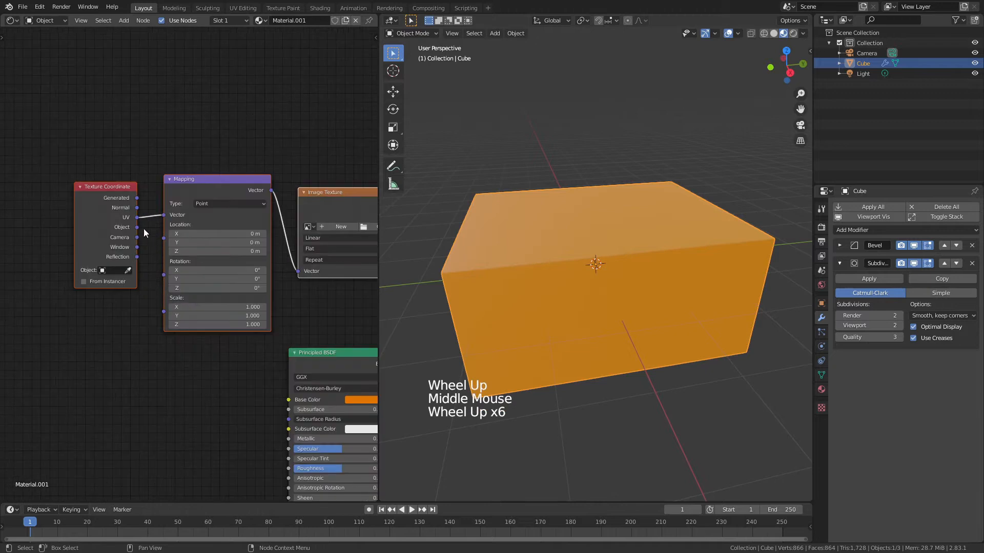
click(596, 263)
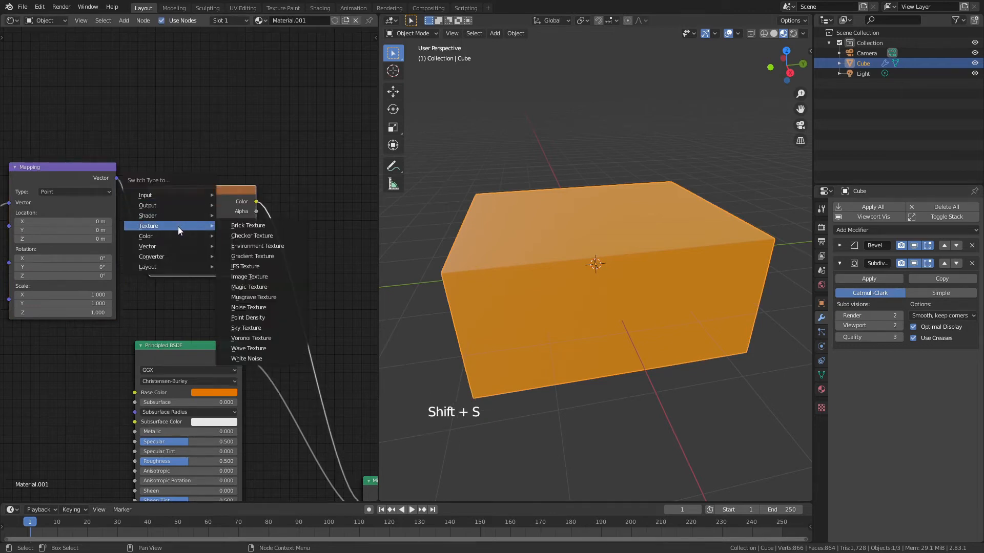
click(253, 298)
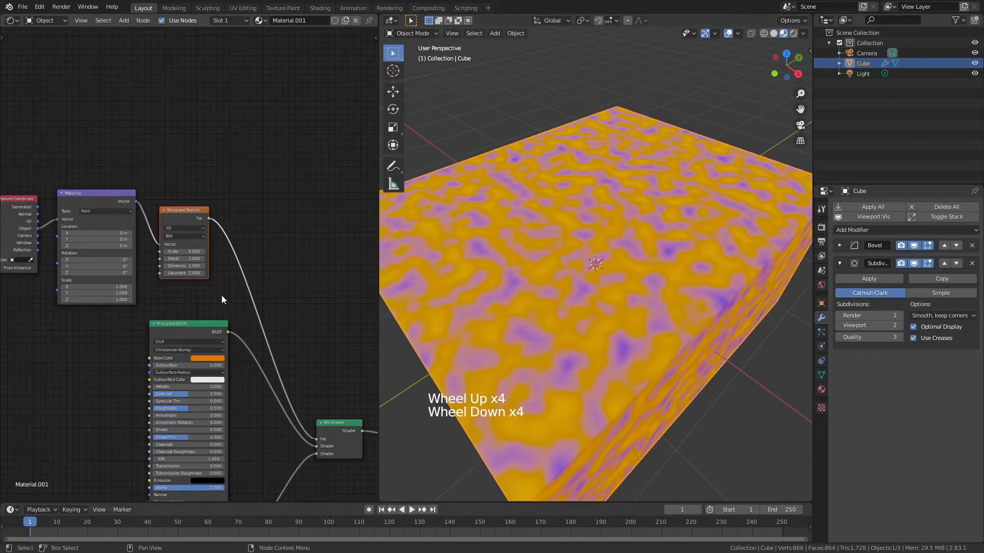
scroll(down, 3)
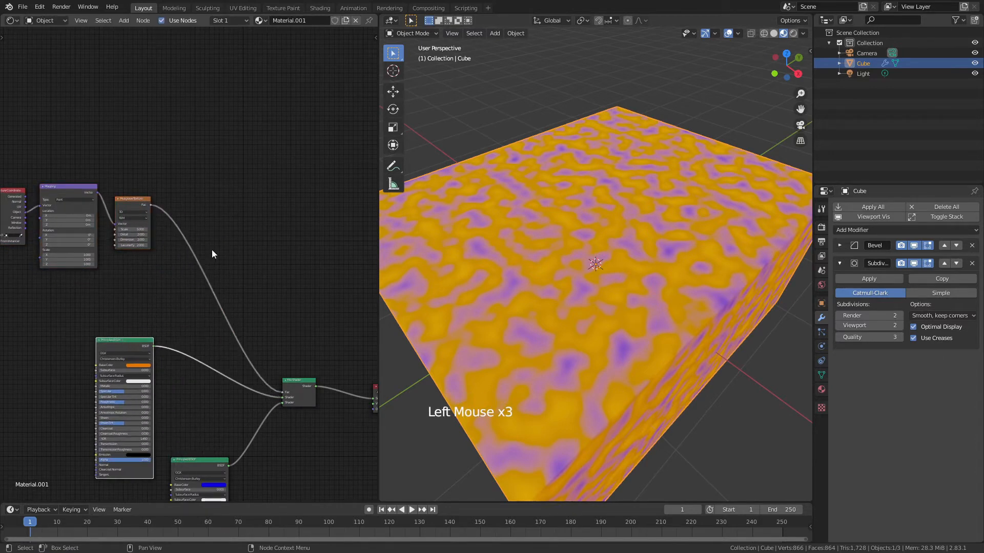
Add a constant-interpolation colour ramp and shift its threshold to reveal blue islands.
key(shift+a)
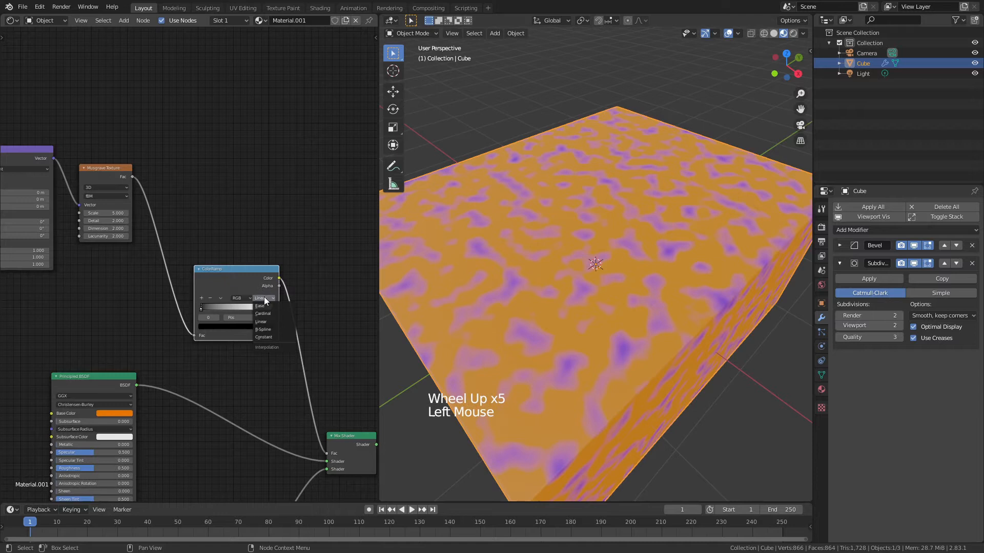
click(264, 338)
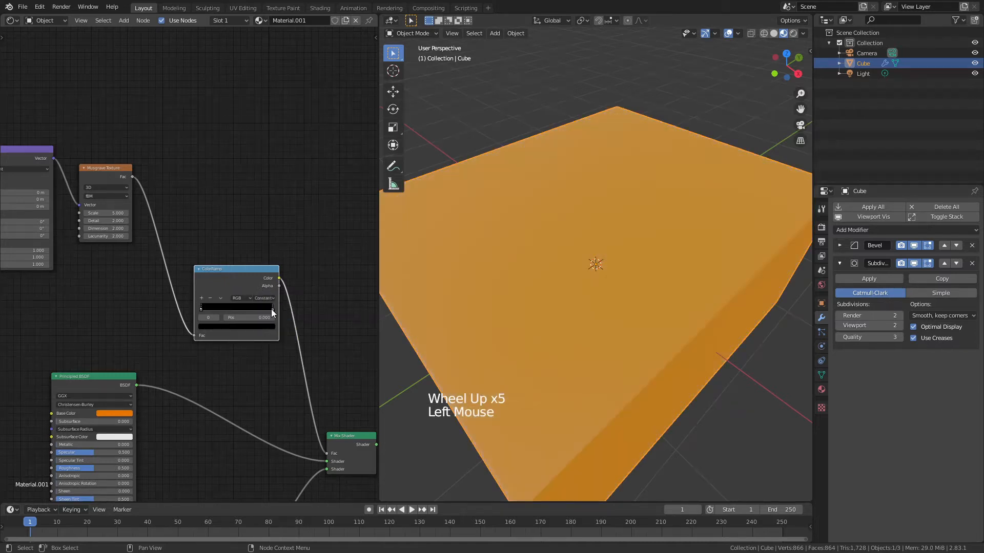
drag(202, 308, 224, 308)
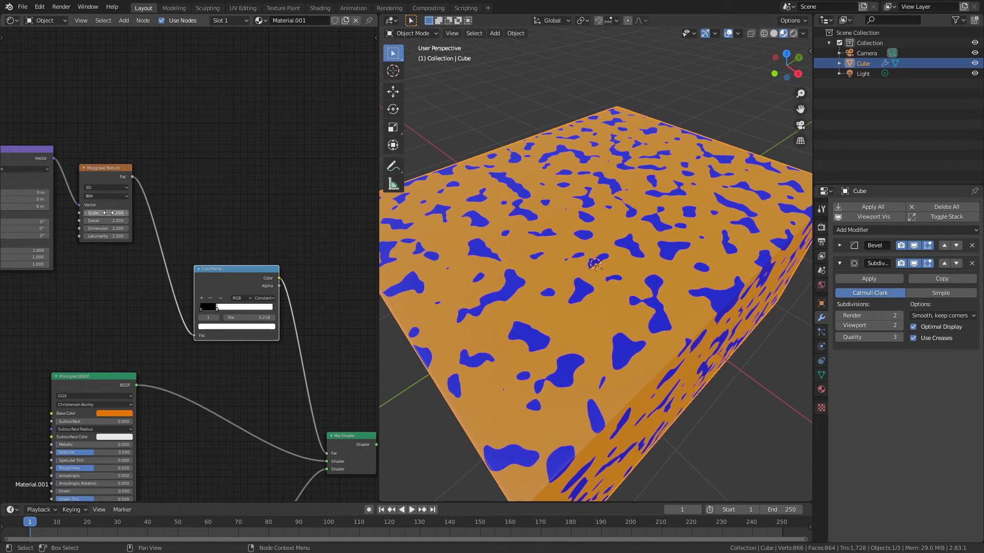
Lower the Musgrave detail to 2 and enlarge the blue islands across the block.
click(105, 213)
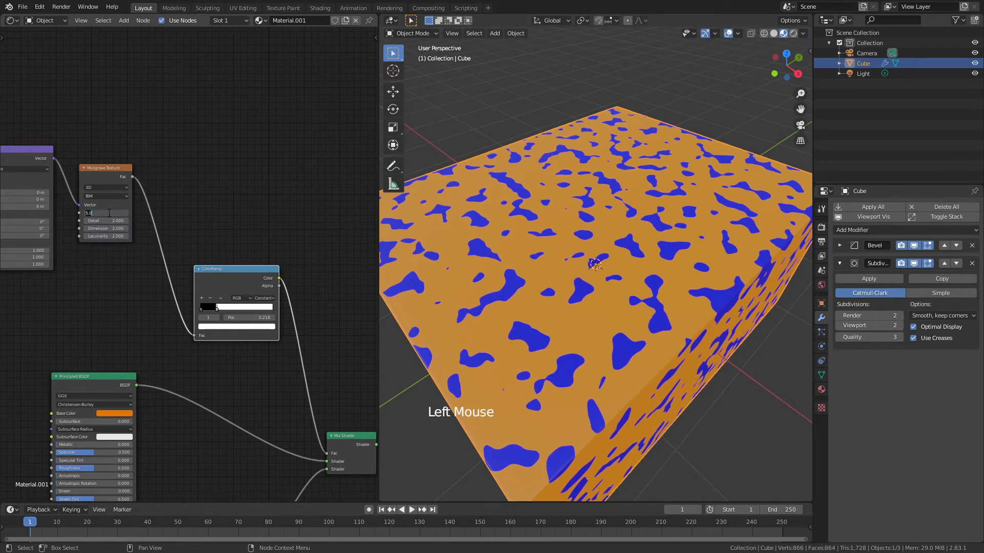
text(2)
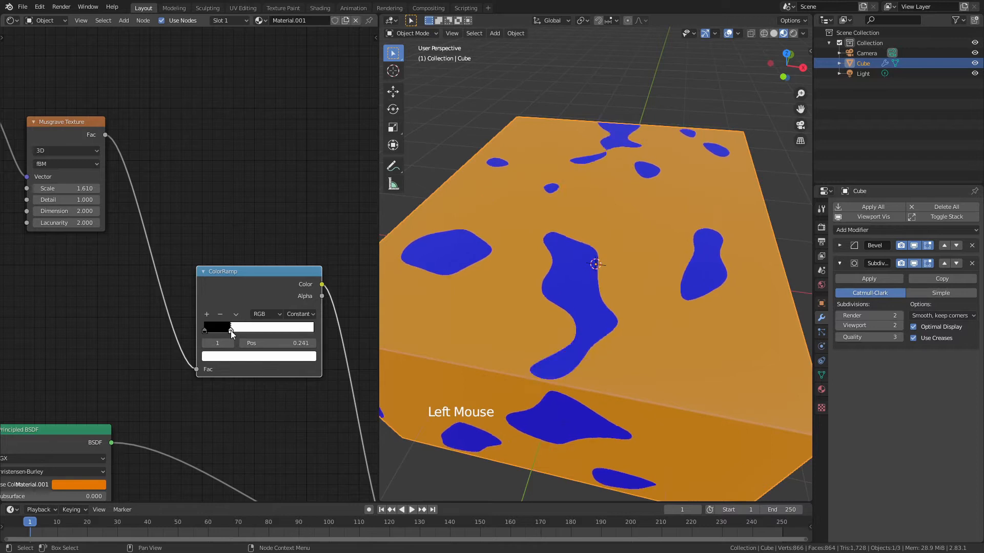
drag(231, 327, 207, 327)
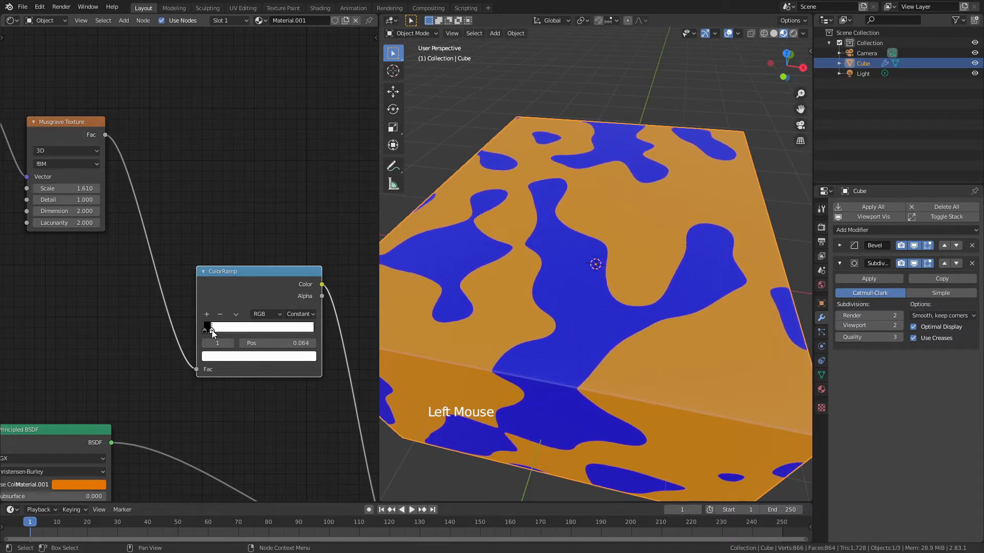
scroll(down, 3)
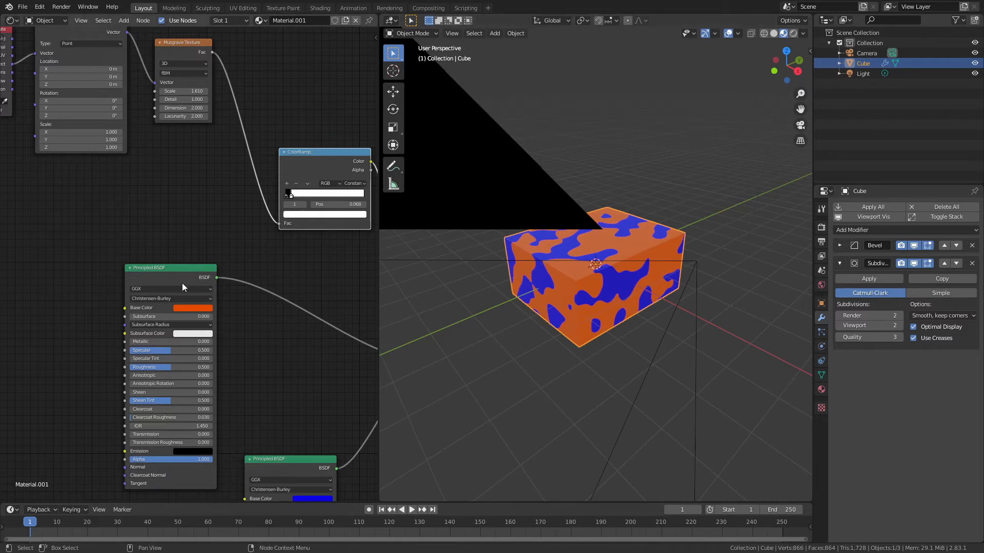
mouse_move(187, 278)
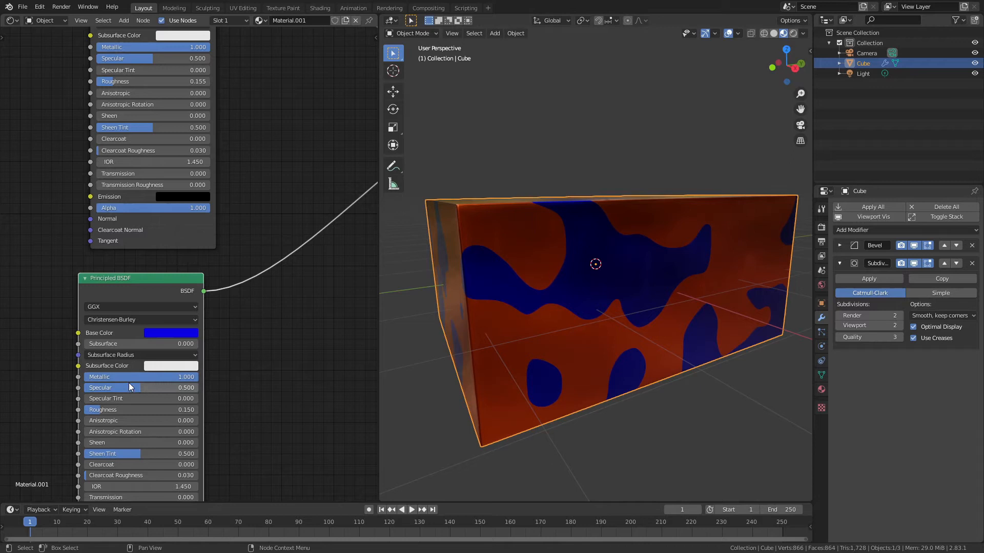
Set both Principled BSDF shaders to Metallic 1.0 with roughness around 0.15.
scroll(down, 3)
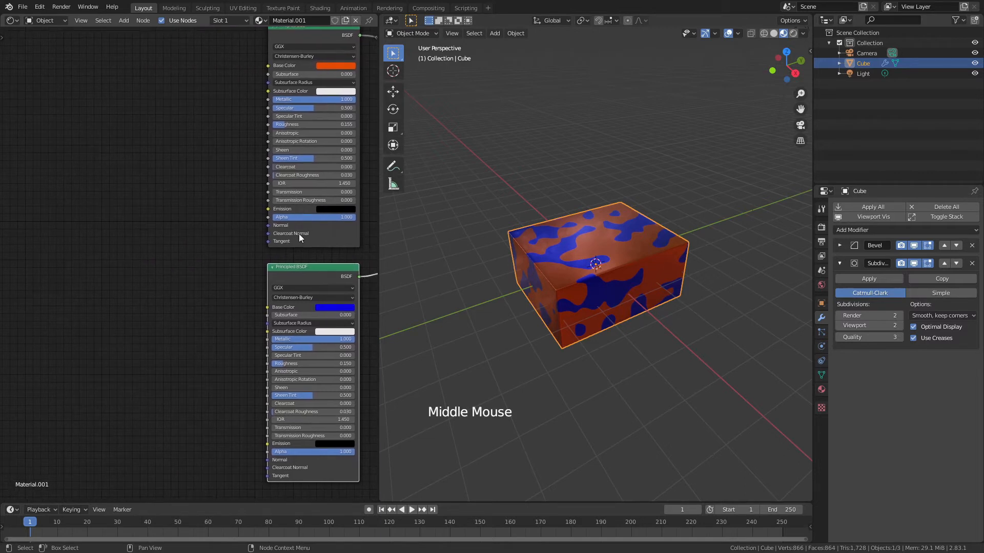
mouse_move(185, 245)
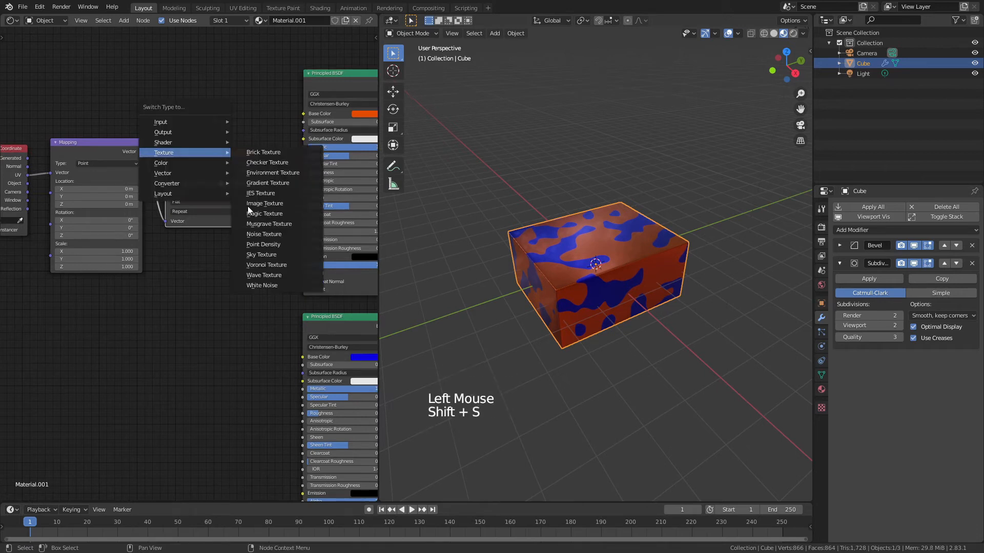
Convert the texture node to a Noise Texture and add a Bump node to the material.
click(264, 234)
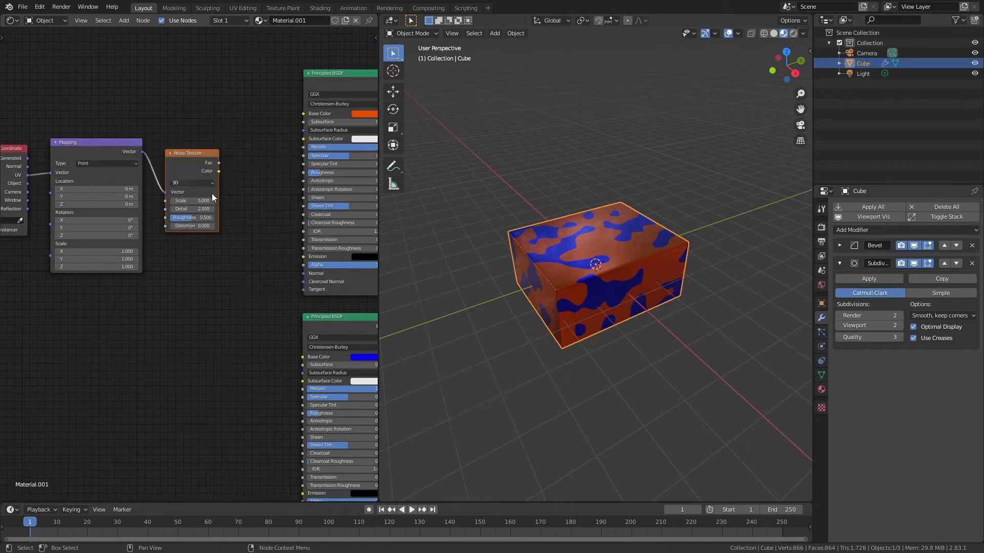
key(shift+a)
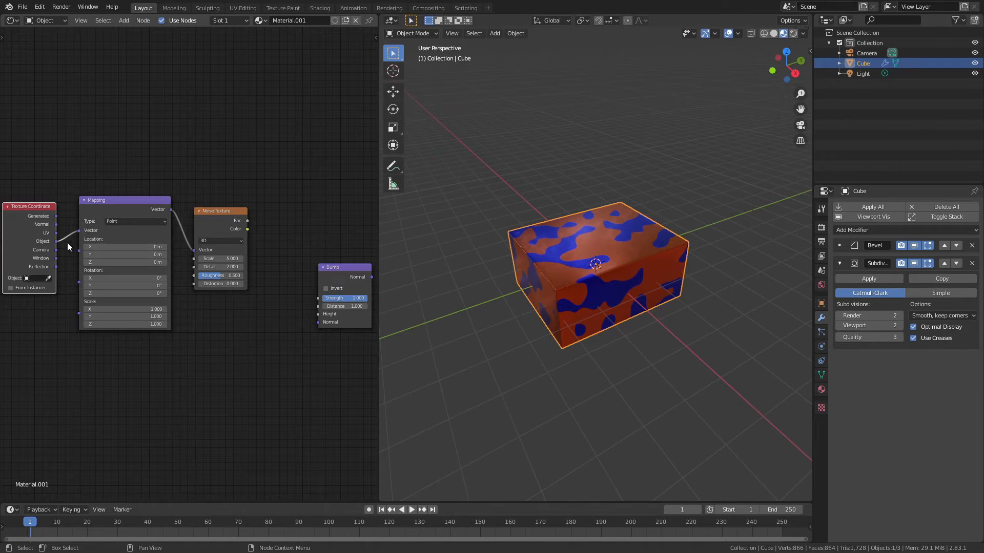
mouse_move(249, 224)
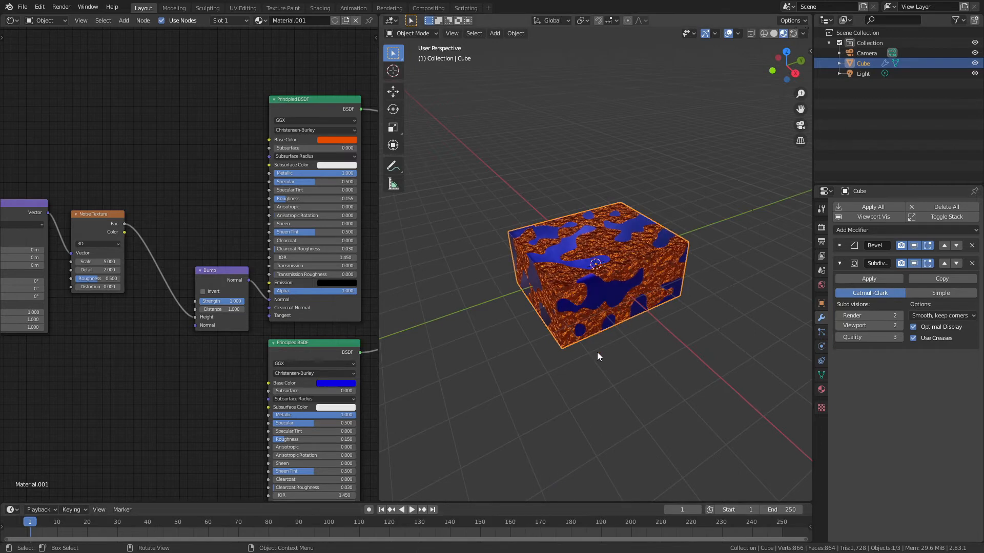
scroll(up, 3)
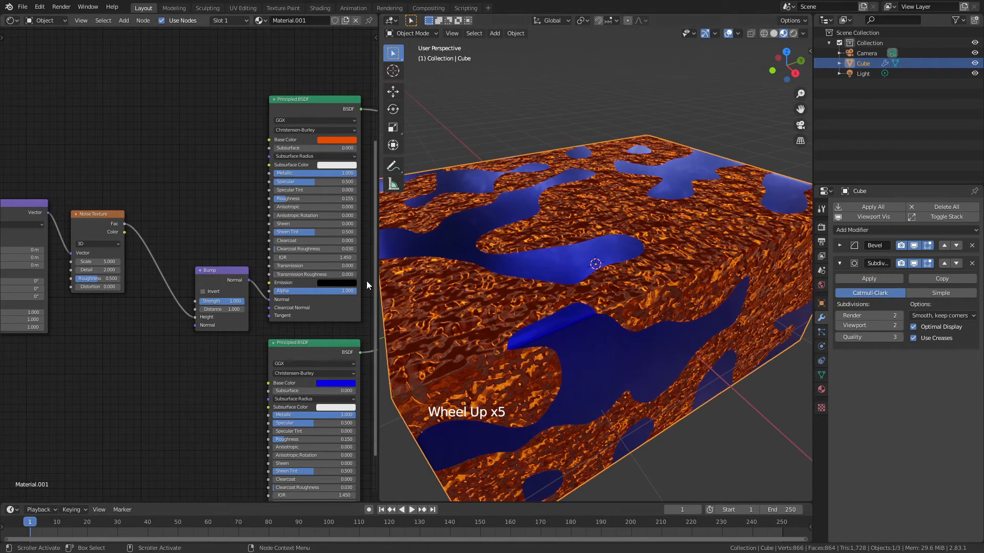
scroll(up, 3)
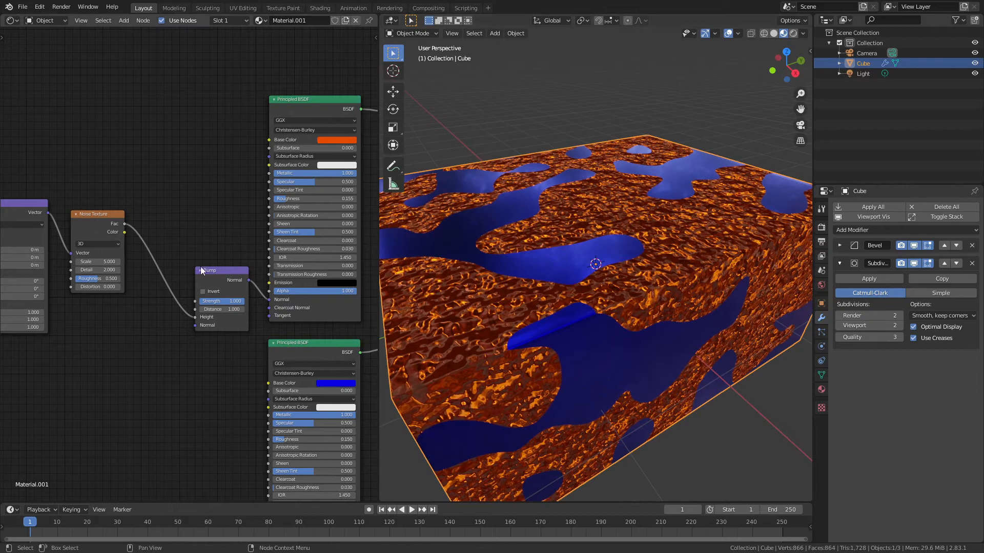
Lower the bump strength to about 0.175 and link its normal into the orange shader.
click(220, 301)
text(0.500)
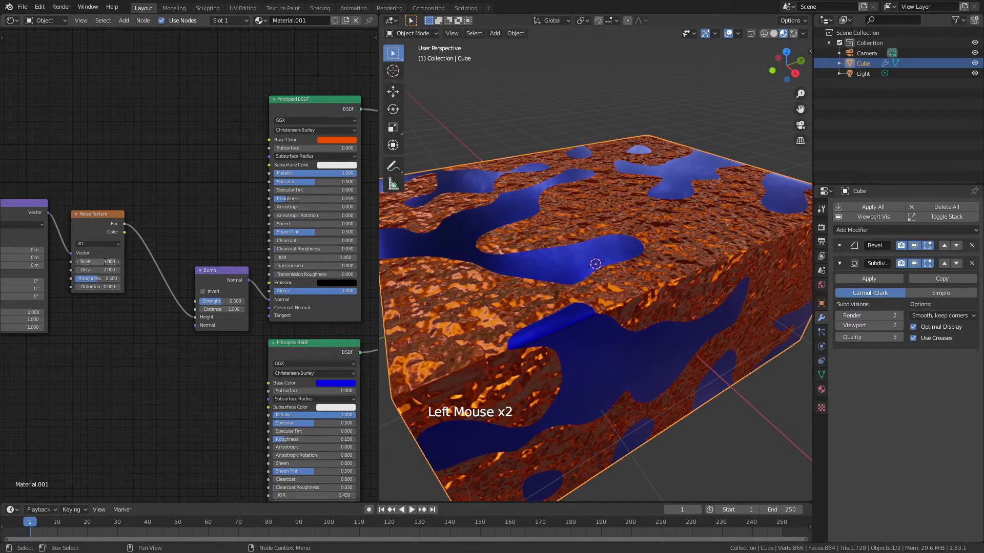
drag(597, 263, 583, 292)
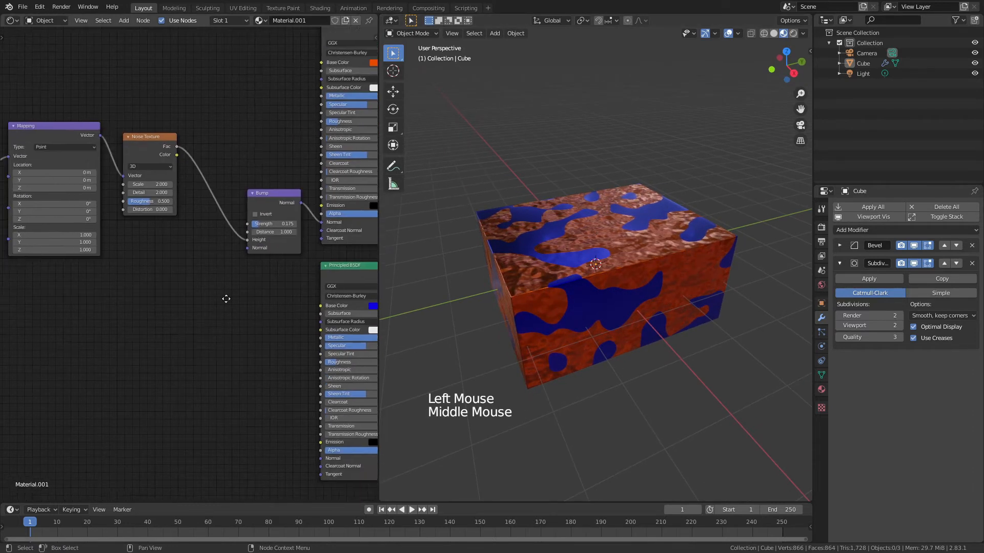
scroll(down, 3)
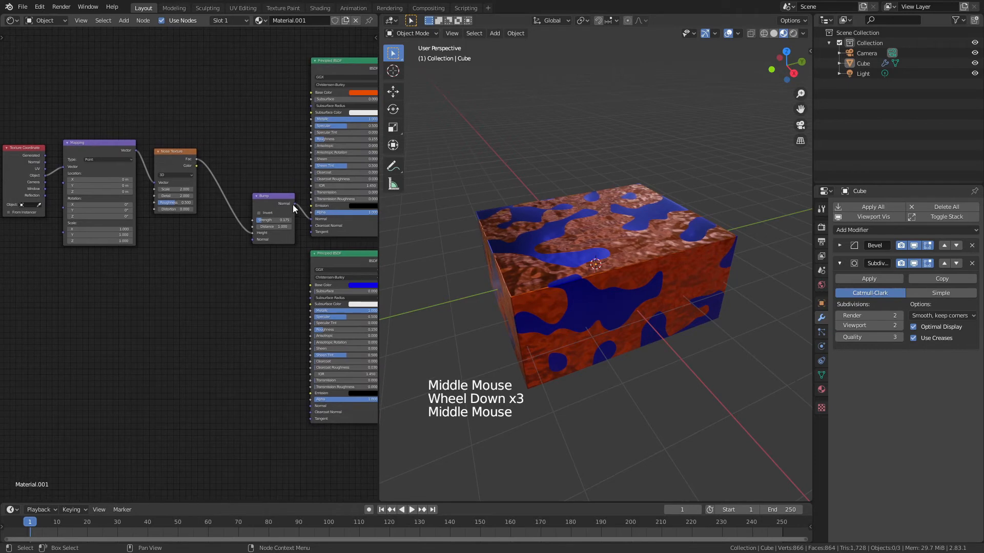
drag(296, 203, 307, 411)
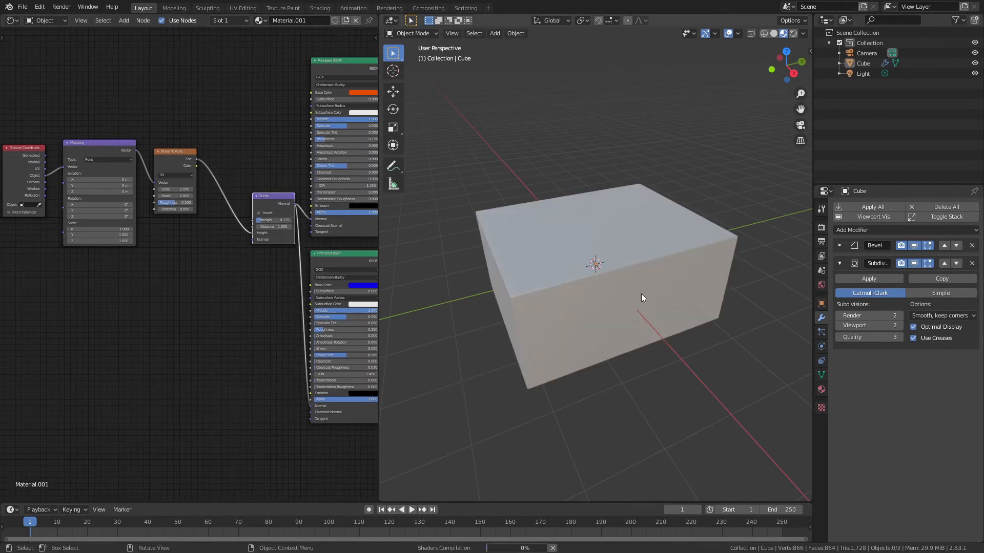
Duplicate the bump node for the blue shader with weaker strength around 0.102.
scroll(up, 3)
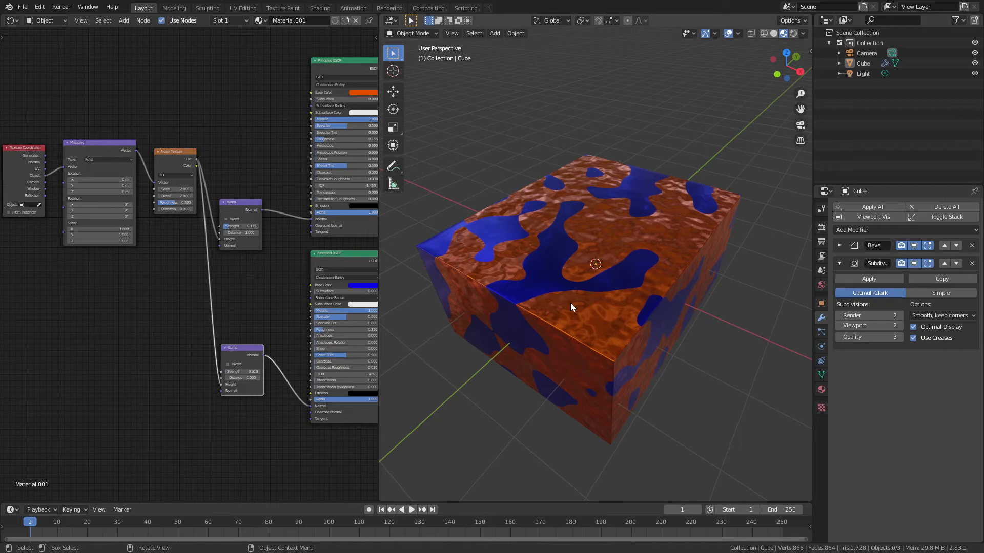
scroll(up, 3)
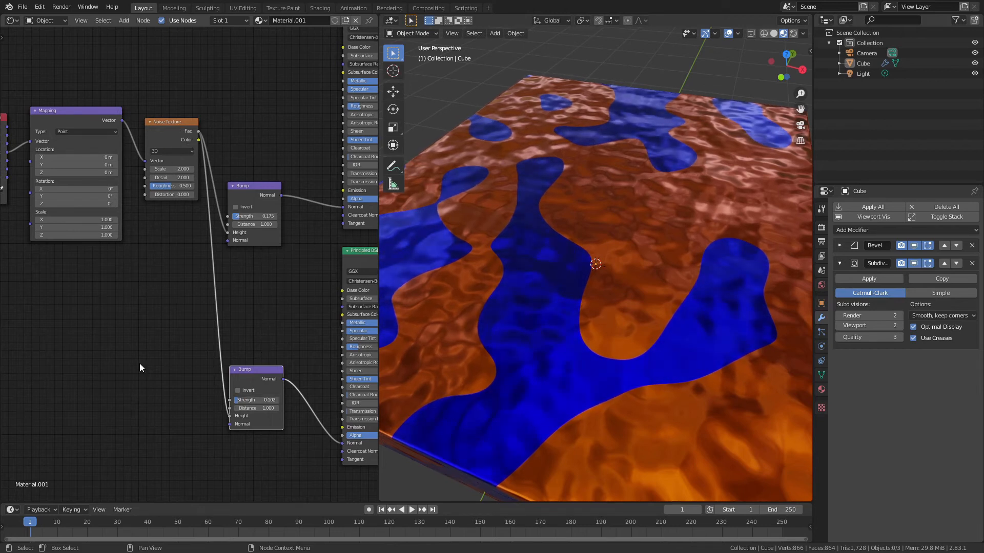
key(shift+a)
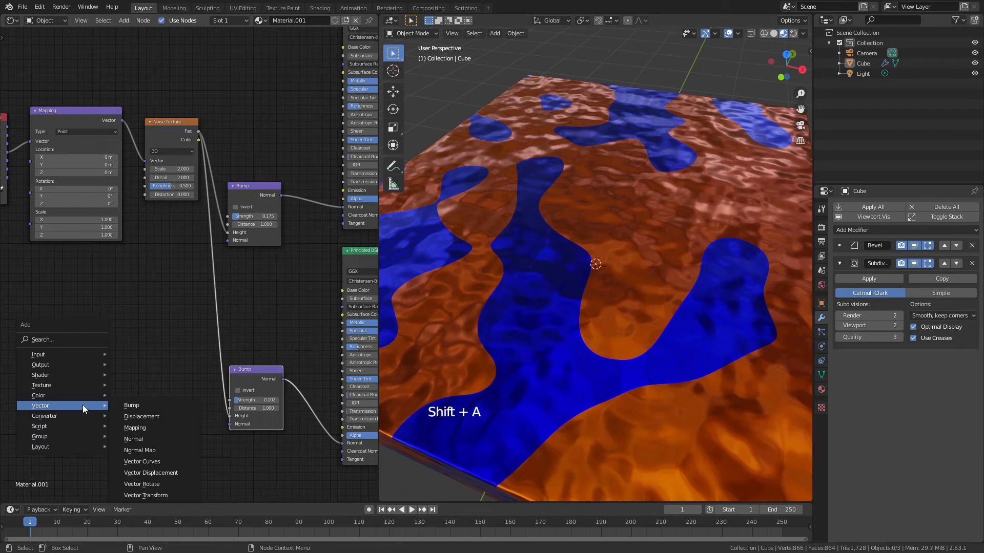
mouse_move(41, 384)
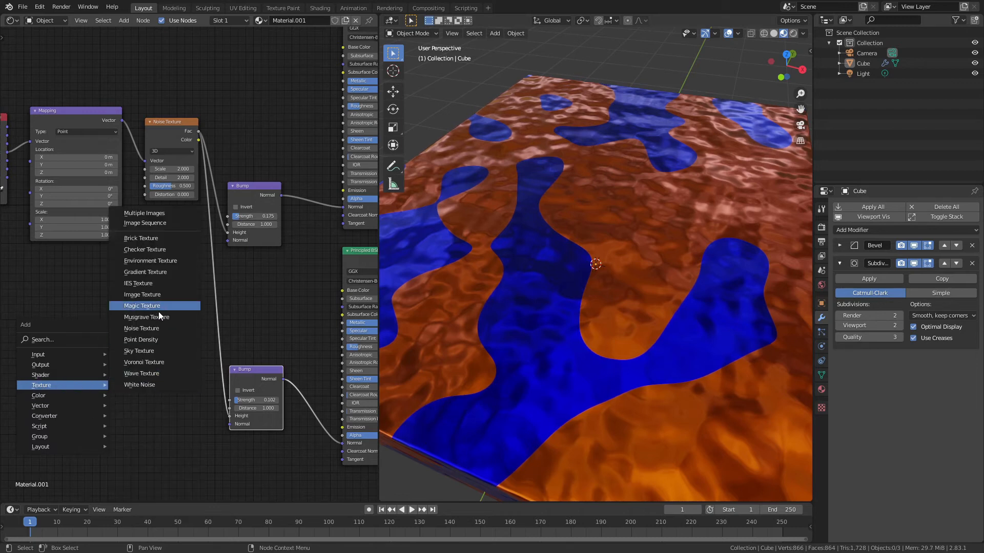
Add a second Musgrave texture (scale 3.4) driving the blue bump at strength 0.135.
click(145, 316)
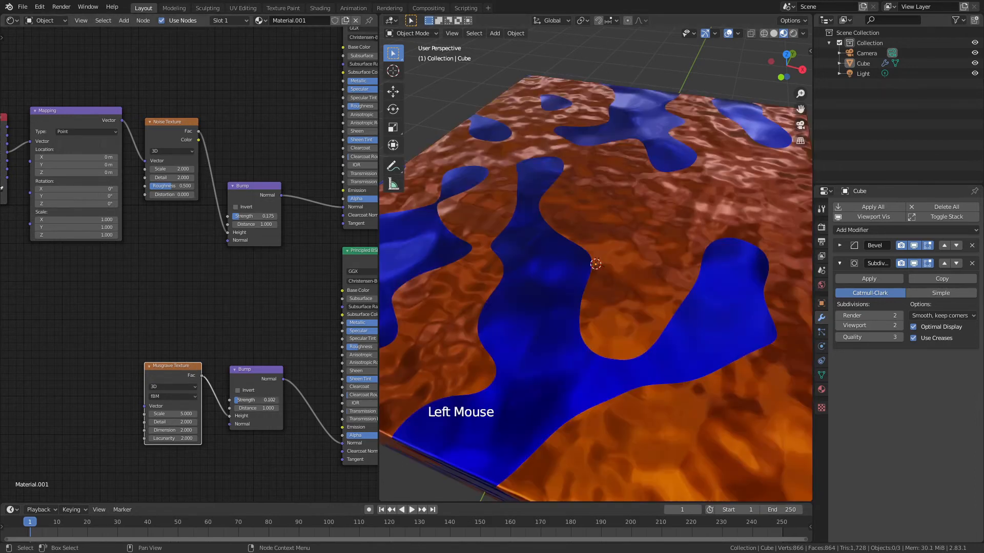
drag(172, 413, 182, 413)
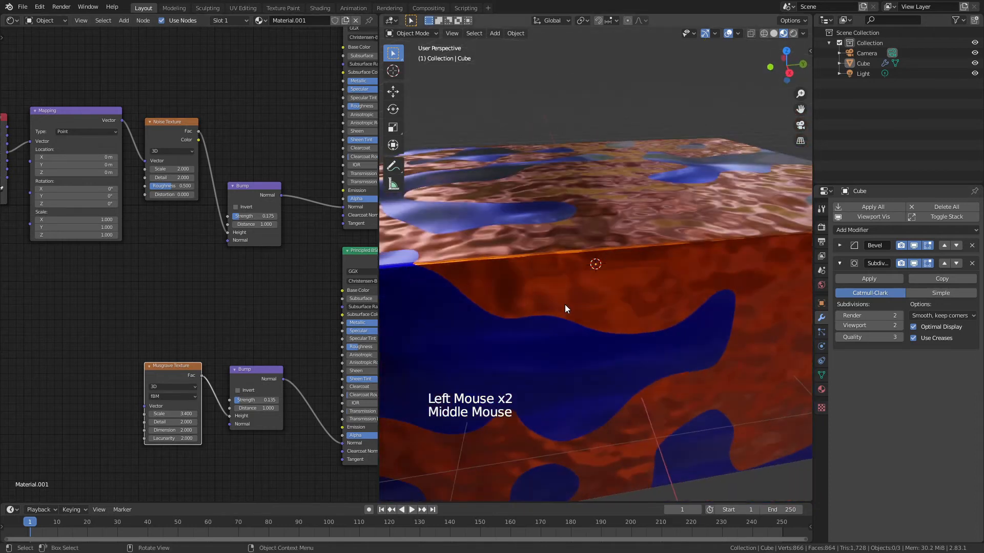
scroll(down, 3)
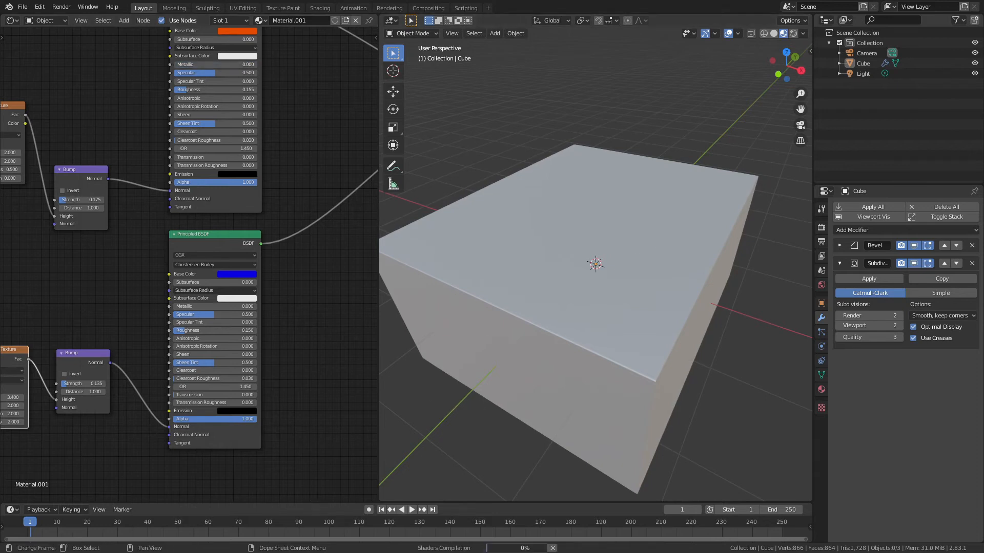
scroll(down, 3)
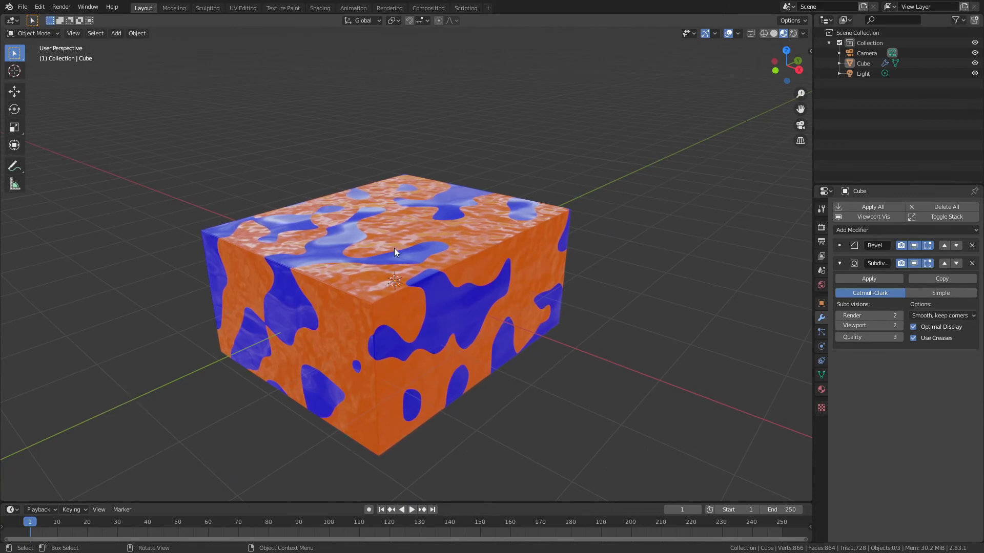
Add a second cube, lift it above the block along Z and scale it up.
key(shift)
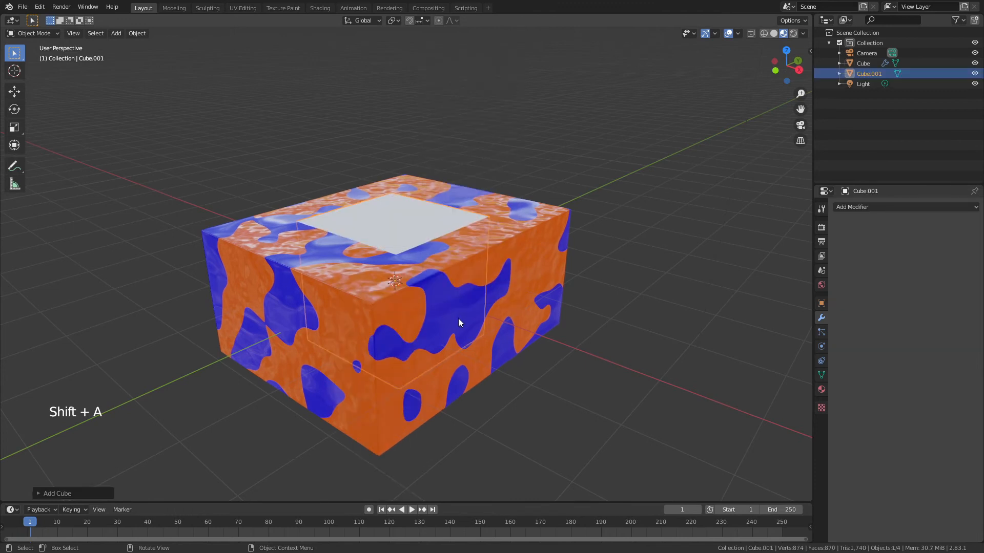
key(g)
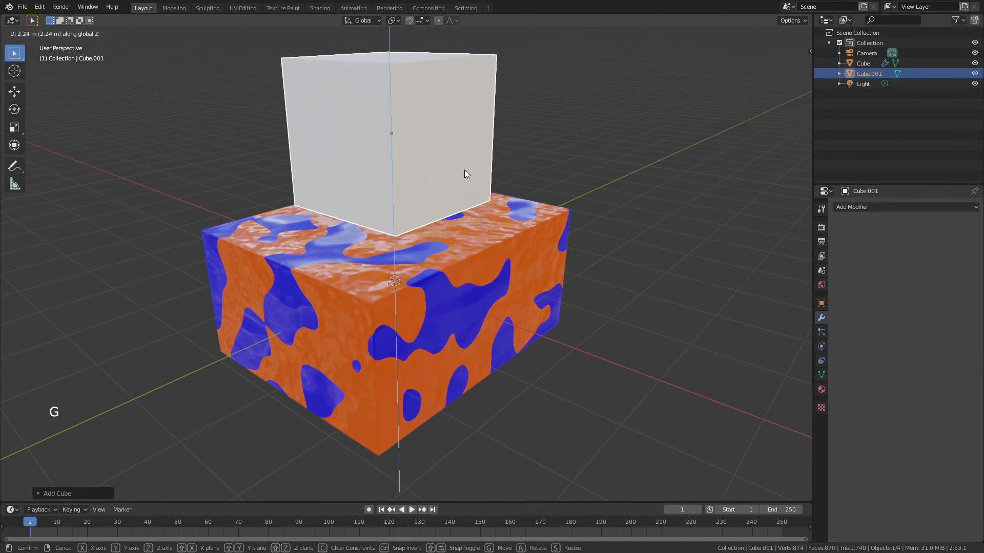
key(s)
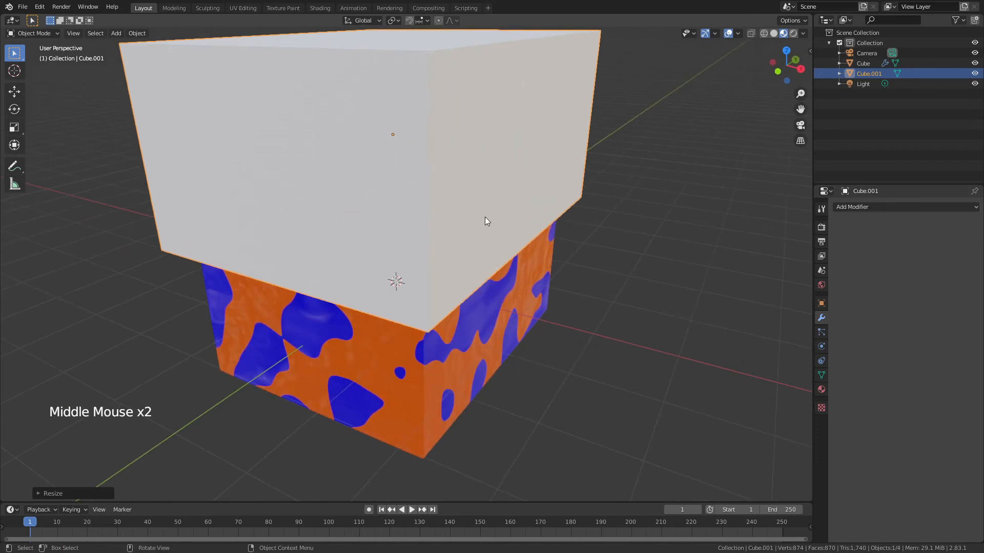
key(g)
text(BHJ)
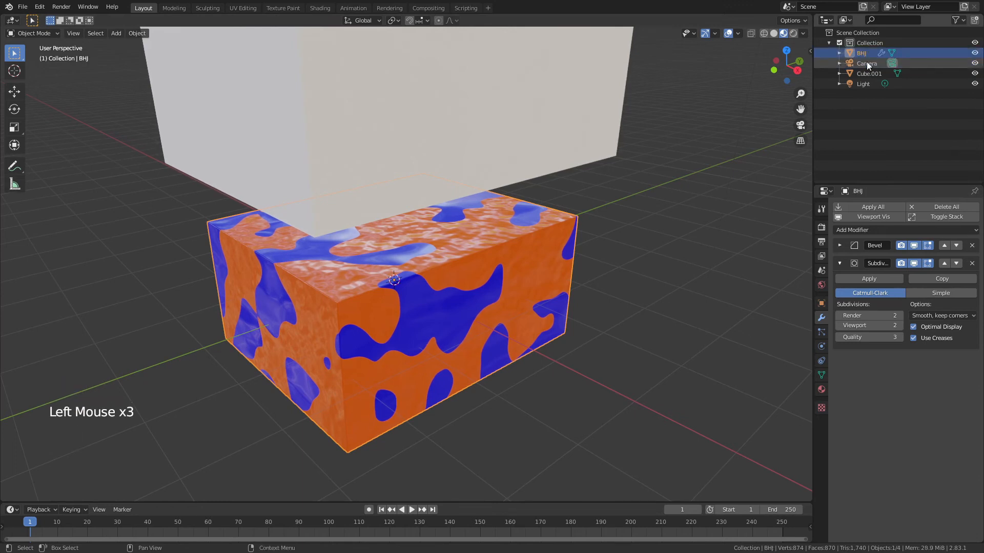
Subdivide the BHJ block's mesh with many cuts, reaching roughly 50,800 vertices.
right_click(407, 283)
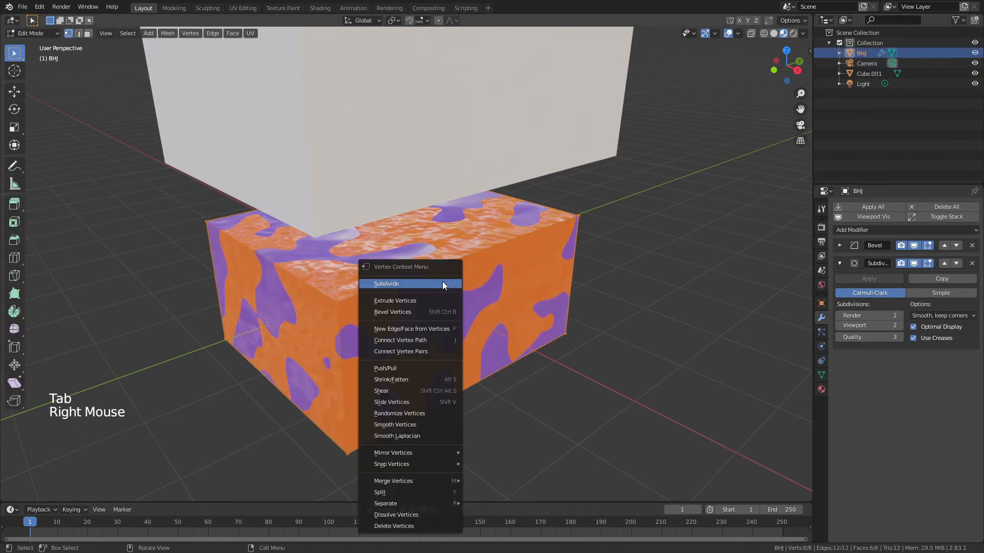
click(387, 284)
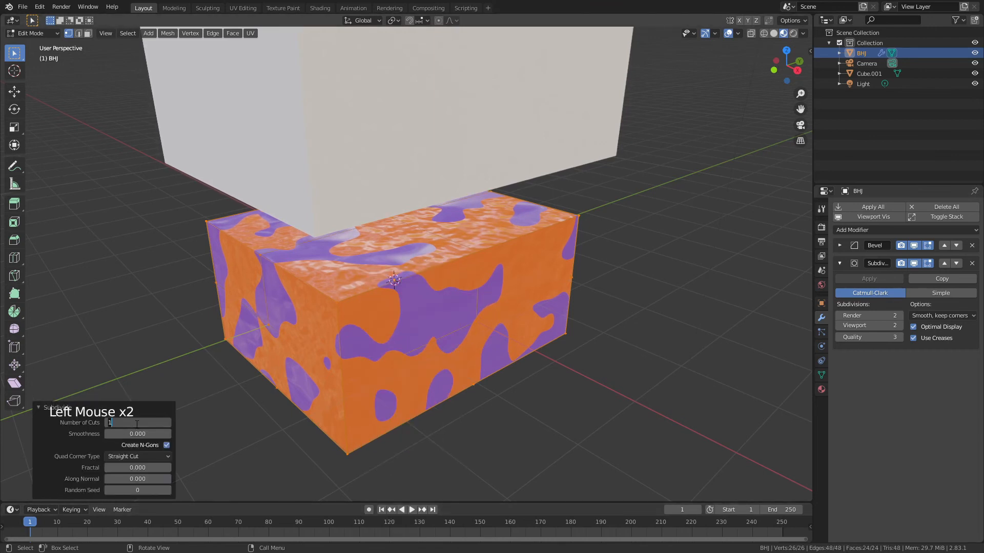
key(Tab)
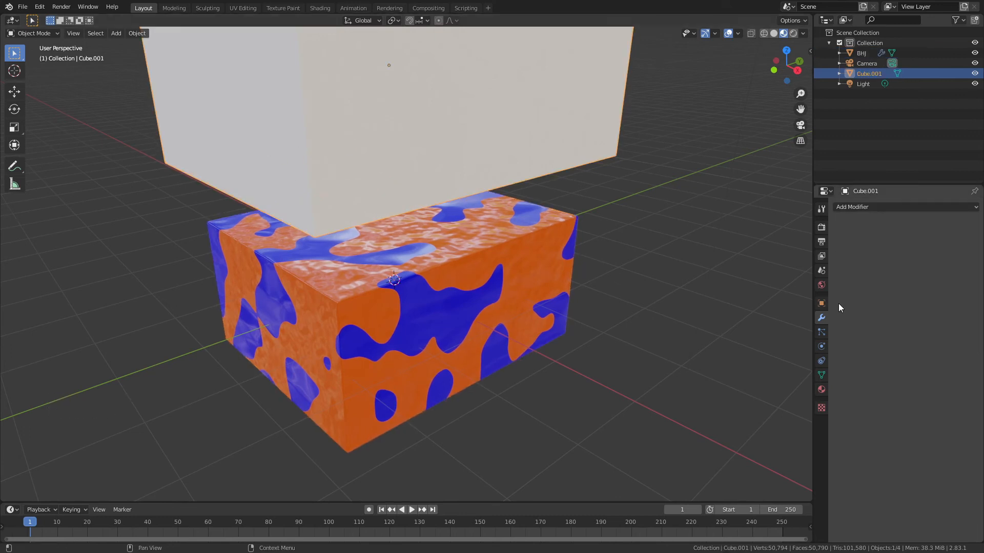
mouse_move(821, 304)
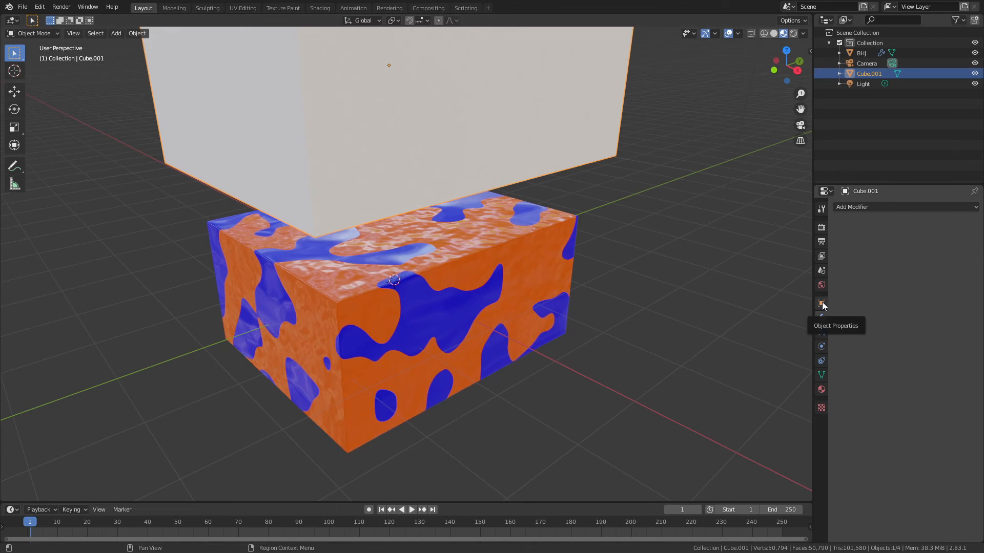
Set the upper Cutter cube's Display As to Wire, then select the BHJ block.
click(821, 302)
text(Cutter)
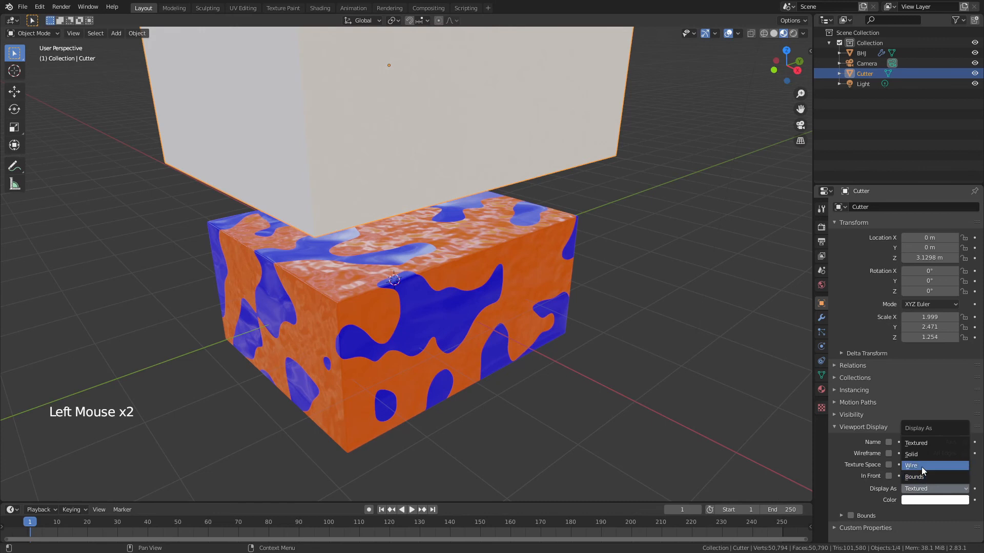
click(910, 465)
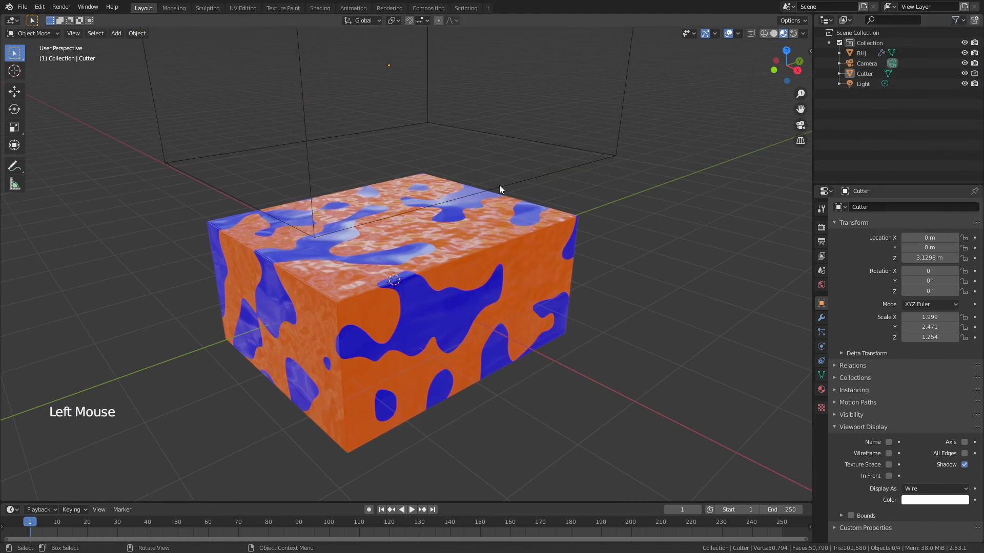
scroll(down, 3)
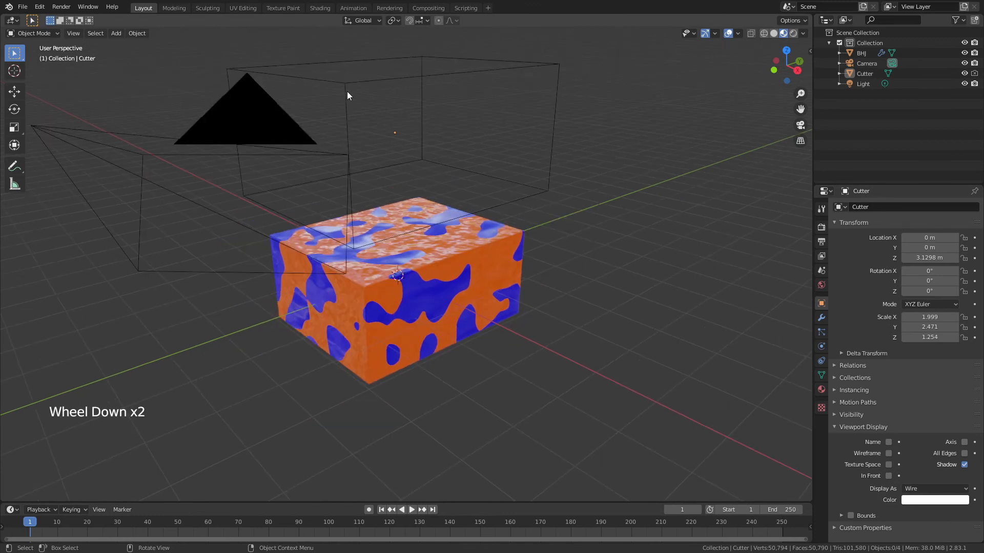
click(395, 295)
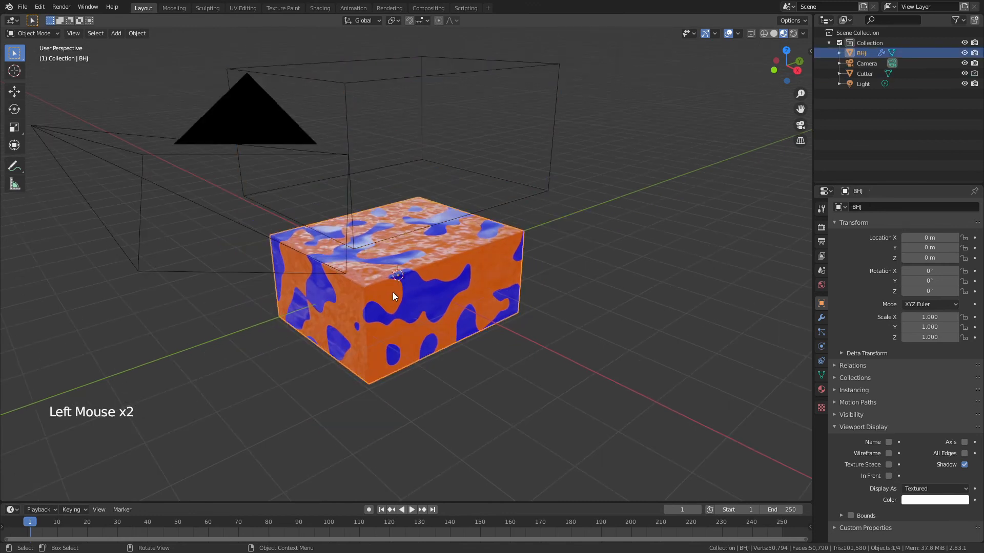
Add a Boolean Difference modifier on BHJ using Cutter and lower the Cutter into the block.
click(821, 317)
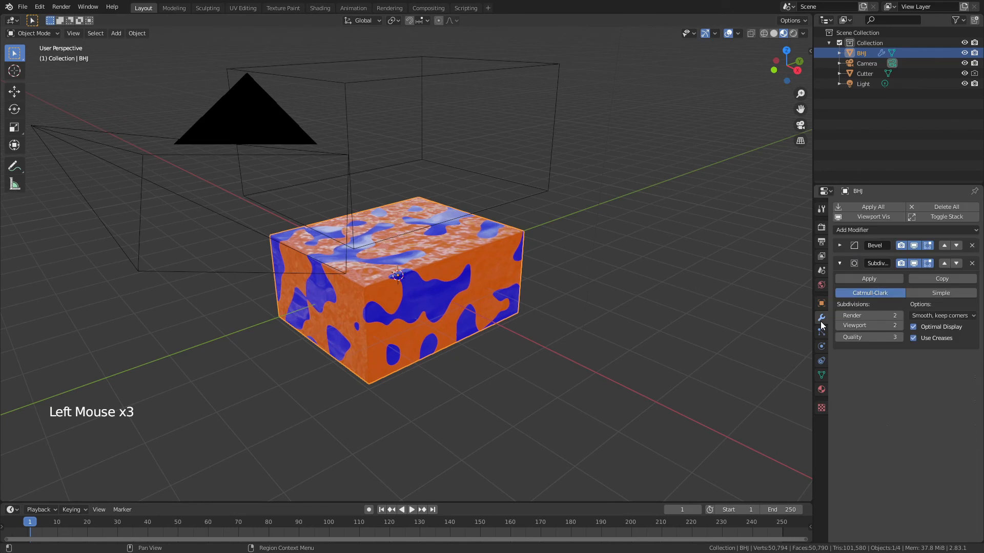
click(872, 229)
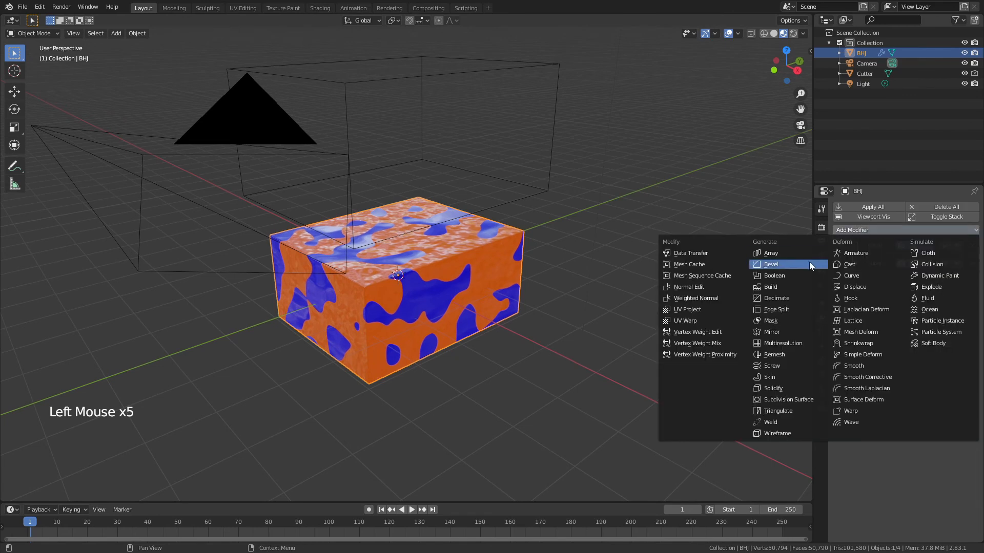
click(773, 276)
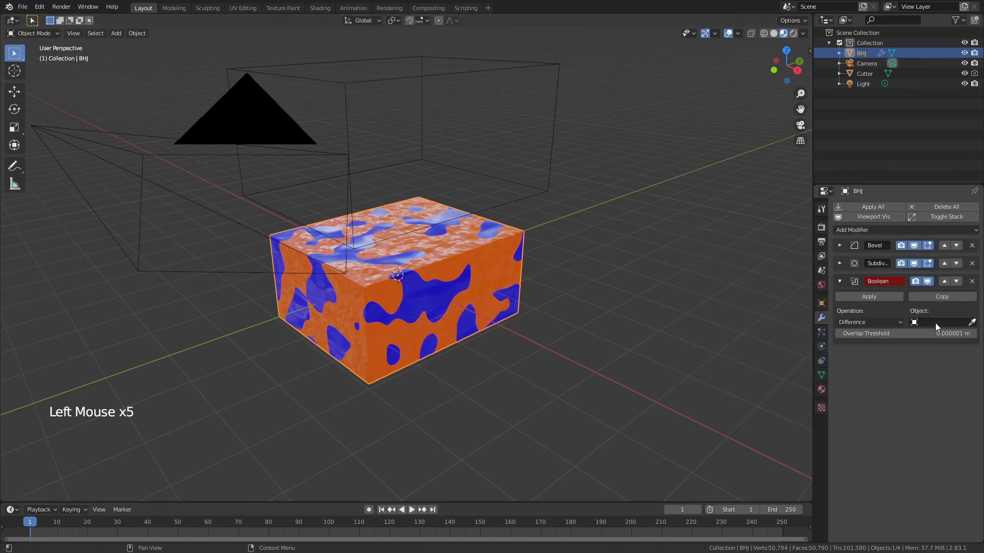
click(941, 322)
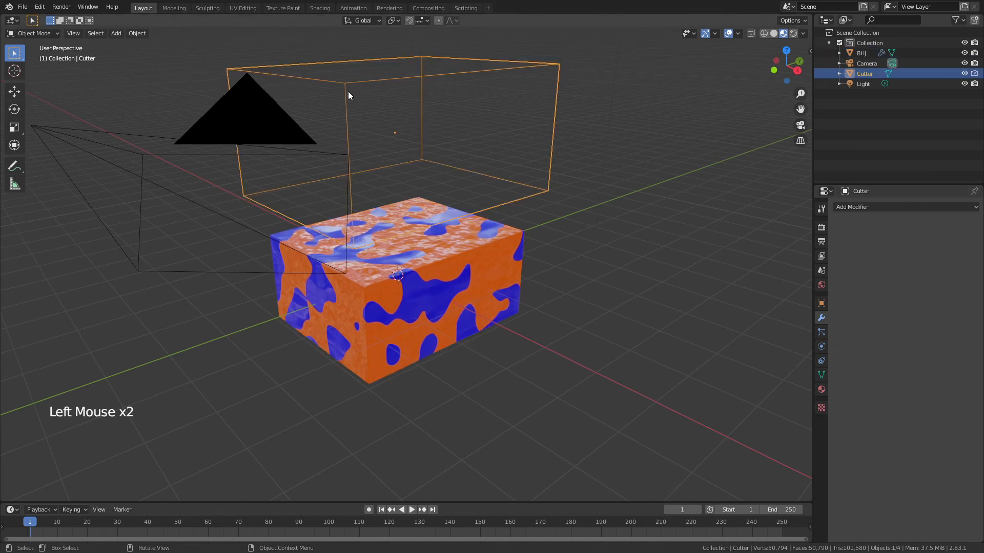
key(g)
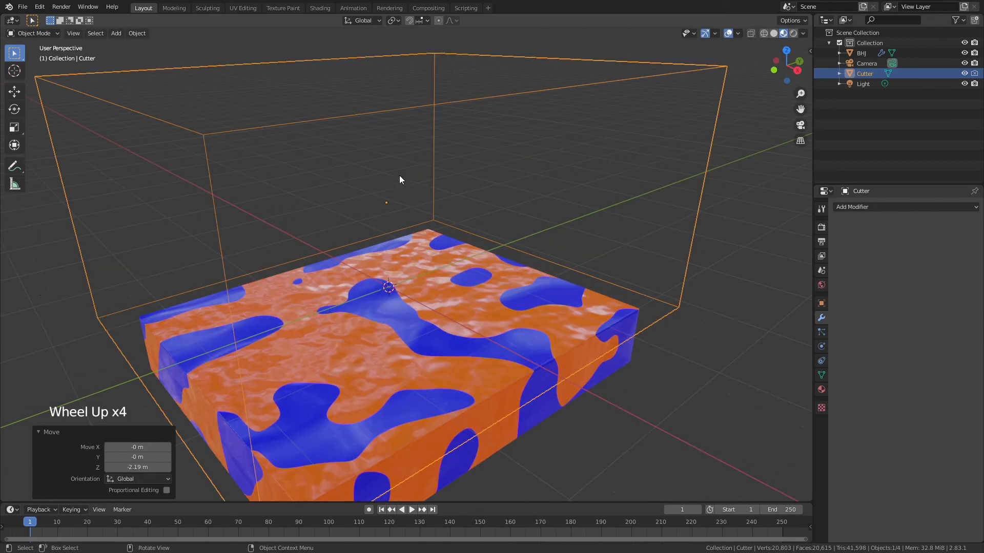
Move the Cutter to about −2.10 m for a thicker slab and select BHJ.
click(672, 188)
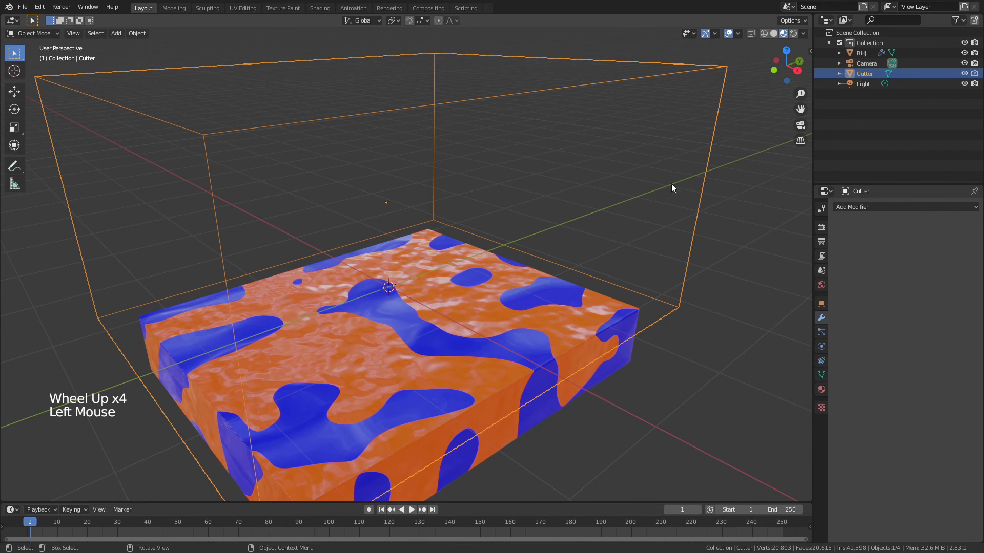
key(s)
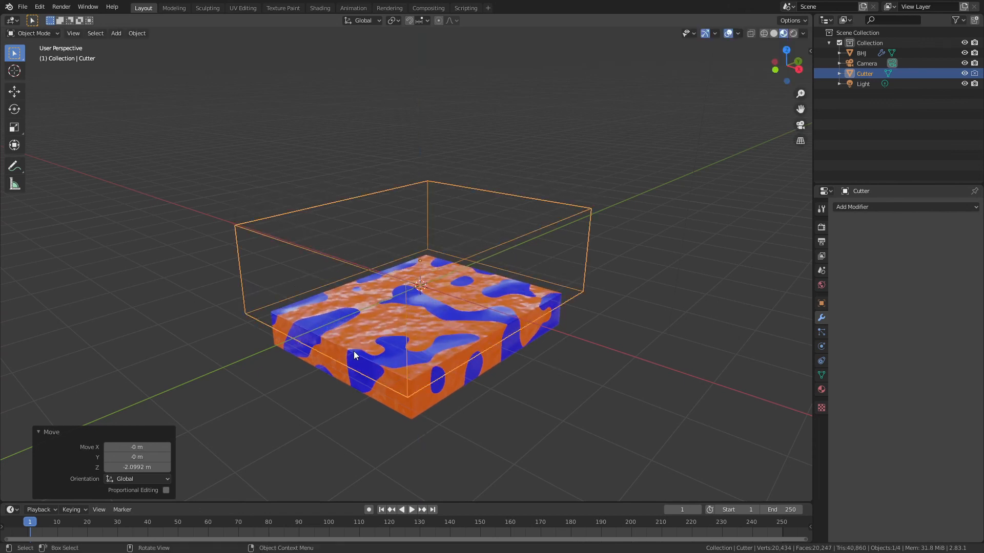
click(861, 52)
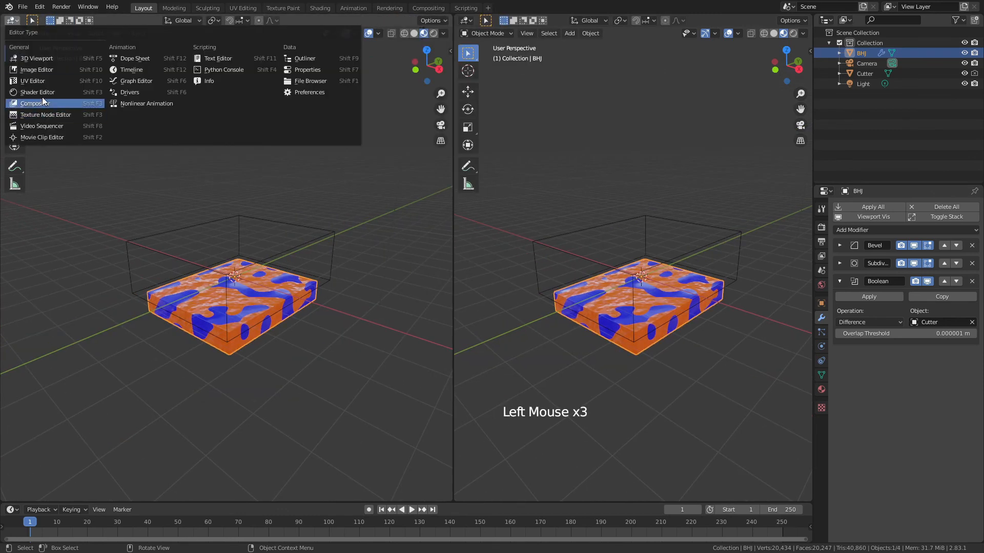
Change the Principled BSDF's orange Base Color to green in the Shader Editor, keeping blue islands.
click(37, 92)
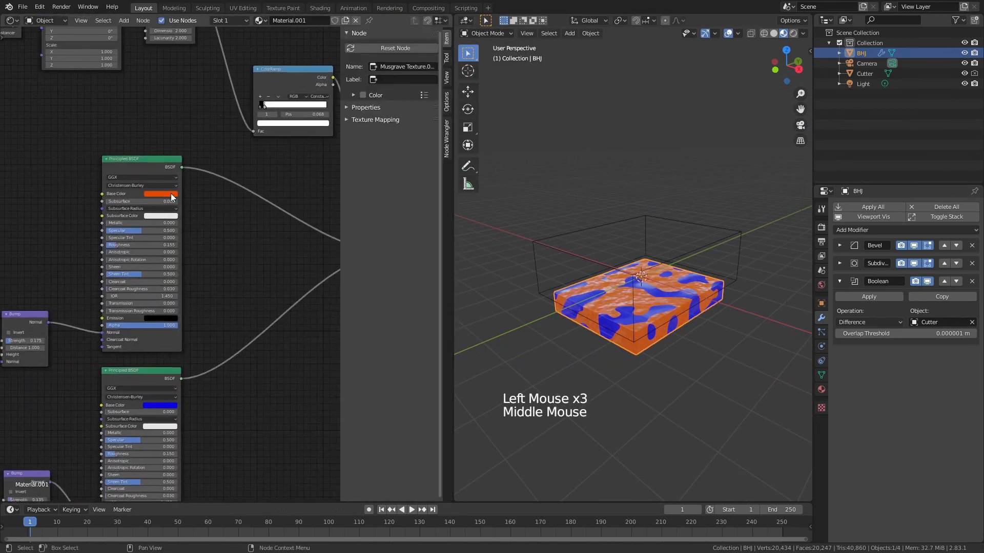
click(158, 194)
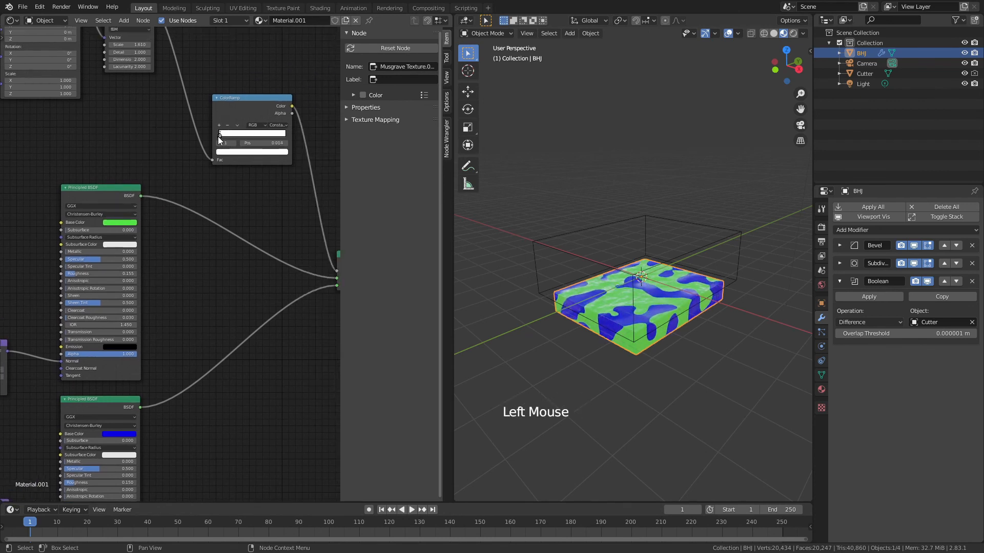
drag(640, 283, 729, 279)
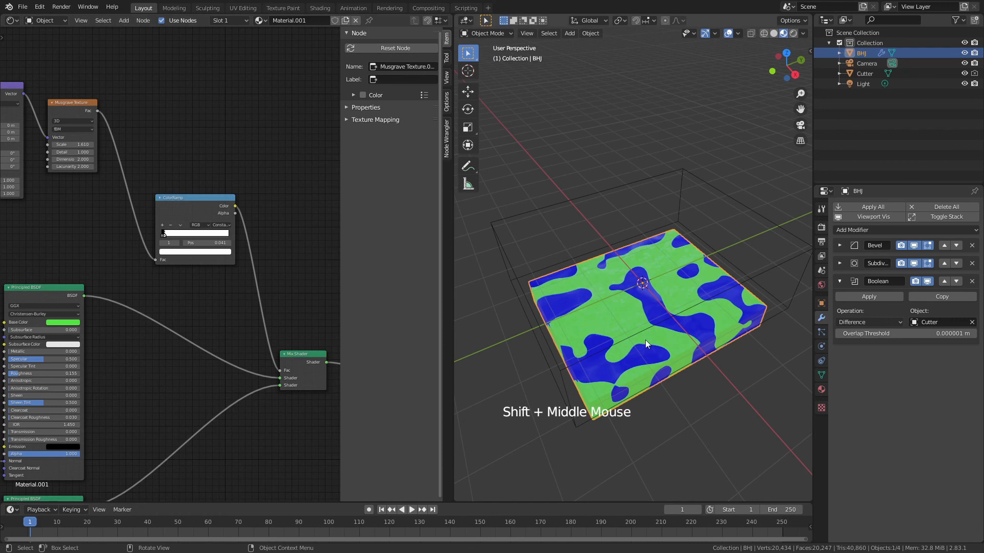
drag(647, 344, 609, 396)
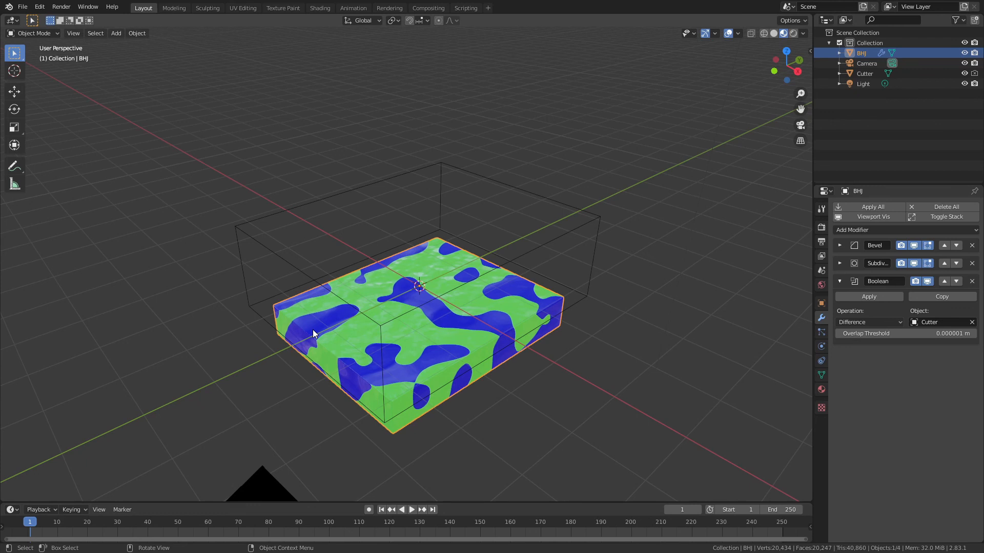
mouse_move(343, 317)
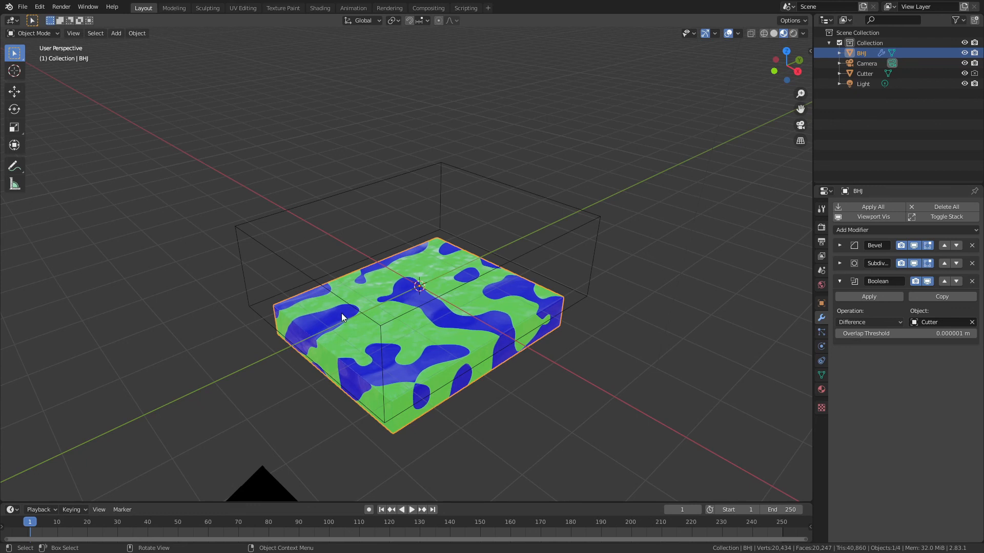